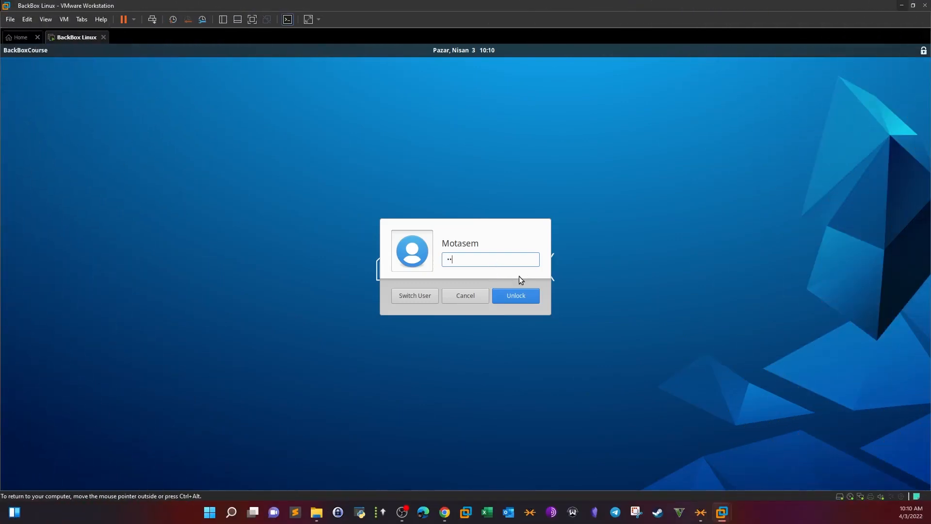
Enter the account password on the lock screen and unlock the BackBox session.
text(password)
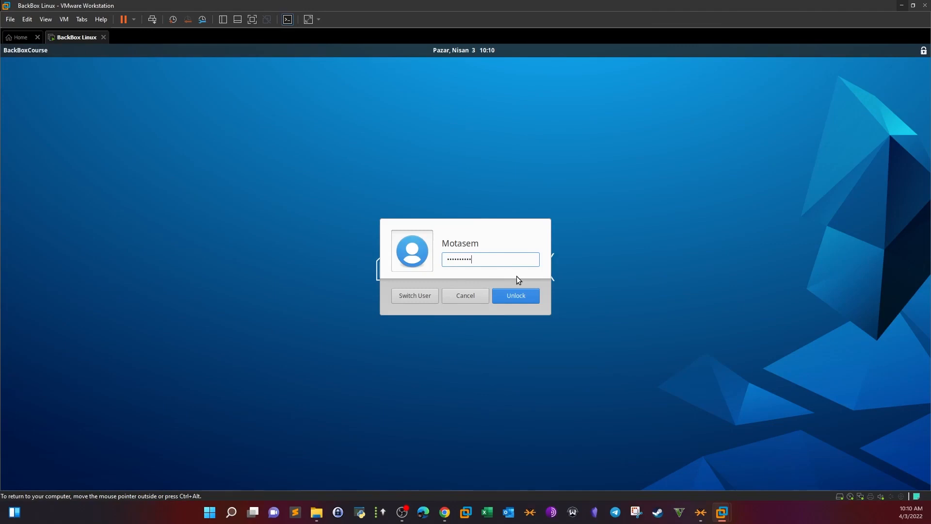
click(514, 296)
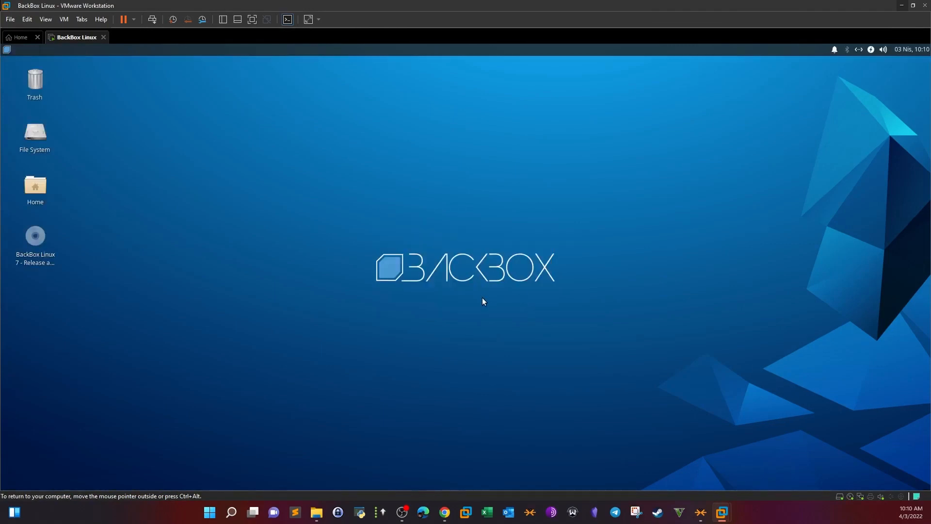
mouse_move(479, 287)
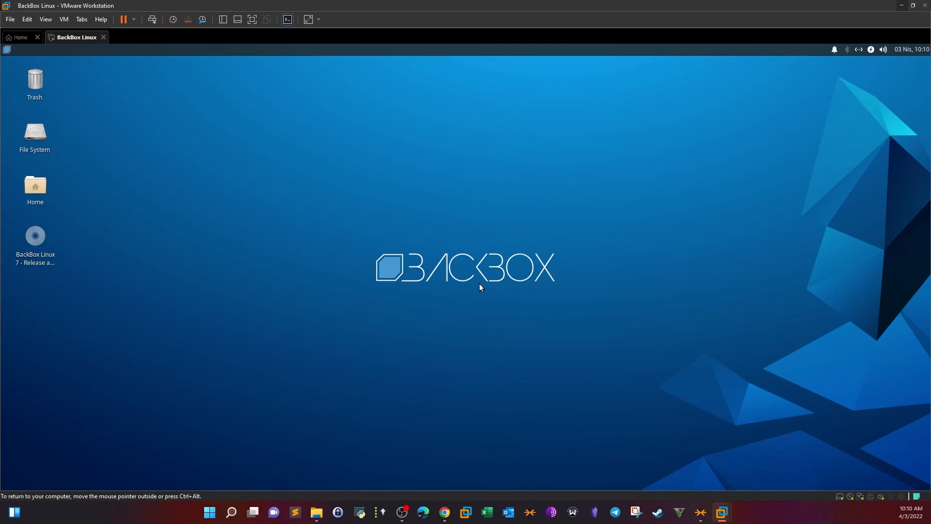
mouse_move(67, 55)
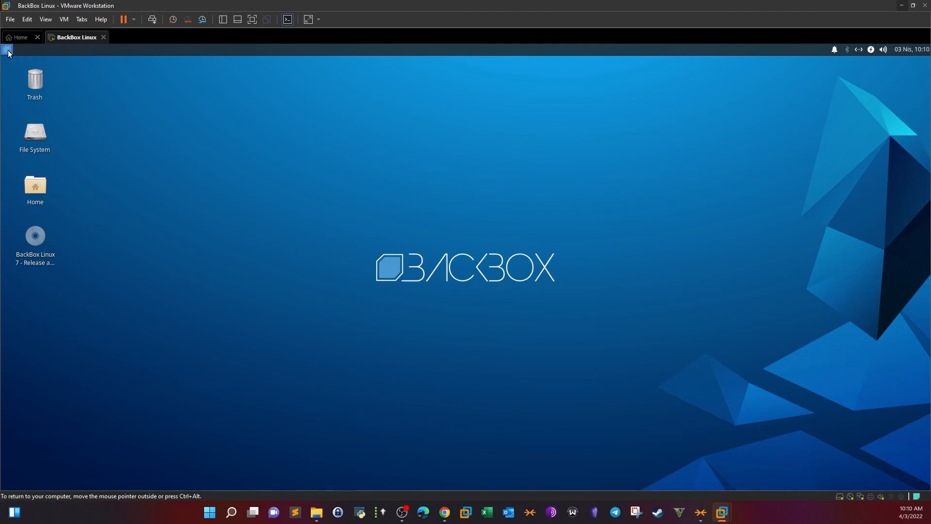
Open the Whisker menu's Auditing section and expand Information Gathering into Network and Web.
click(6, 49)
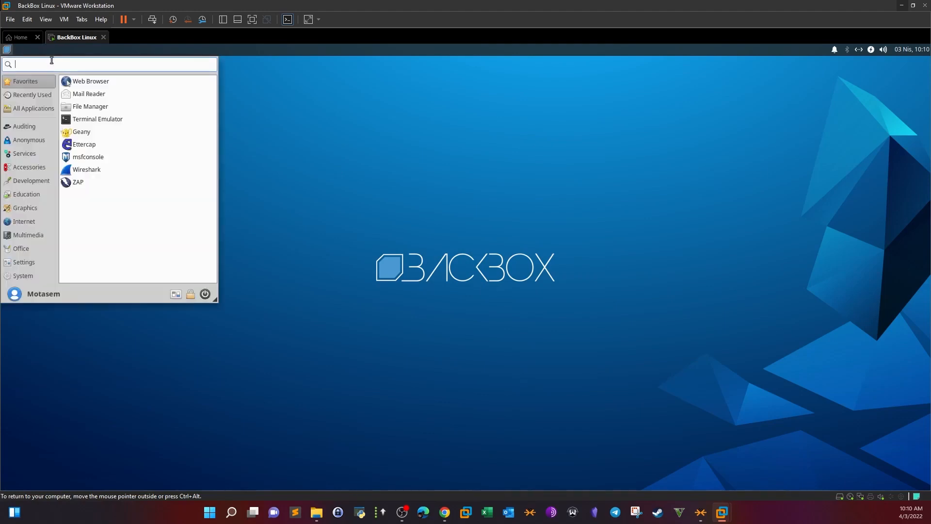
click(24, 126)
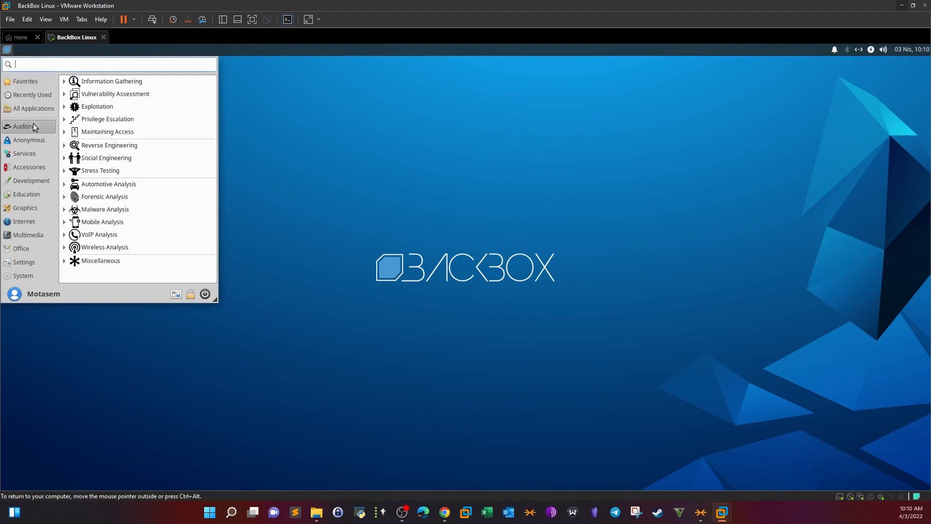
mouse_move(114, 94)
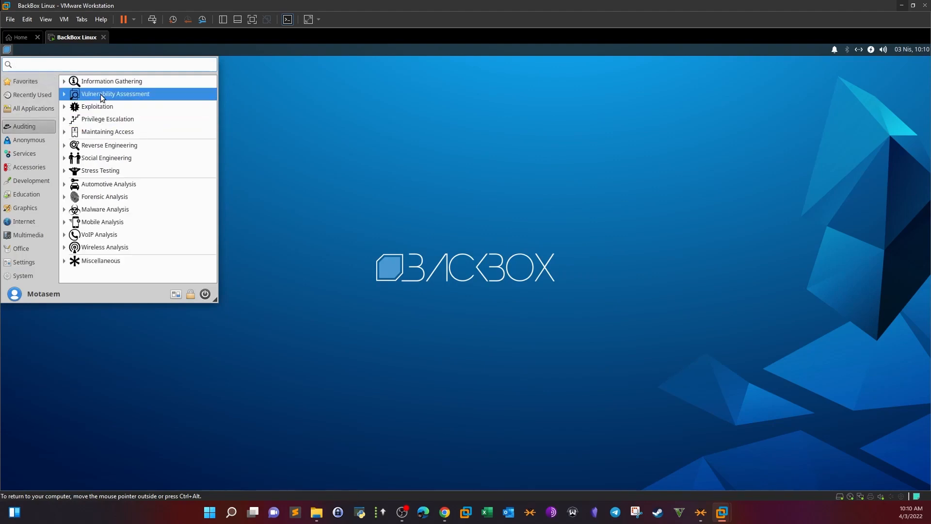
mouse_move(111, 81)
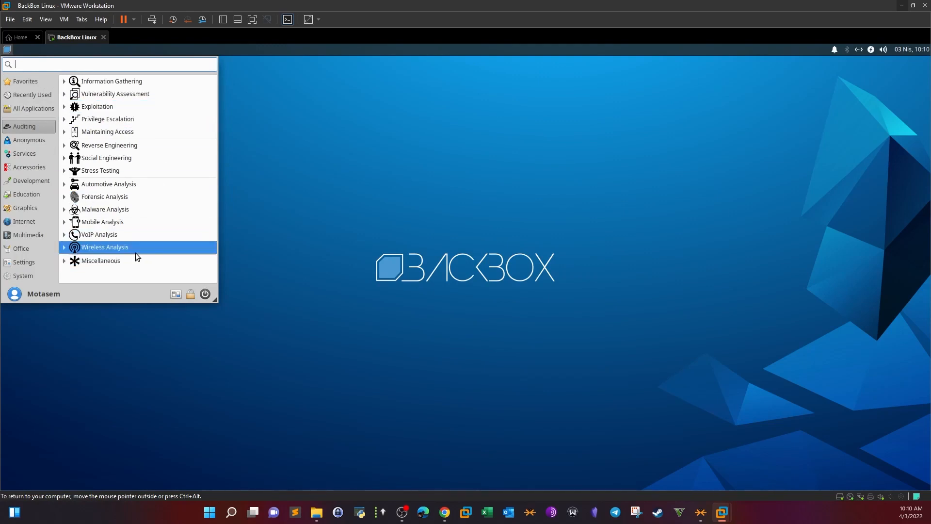
mouse_move(85, 262)
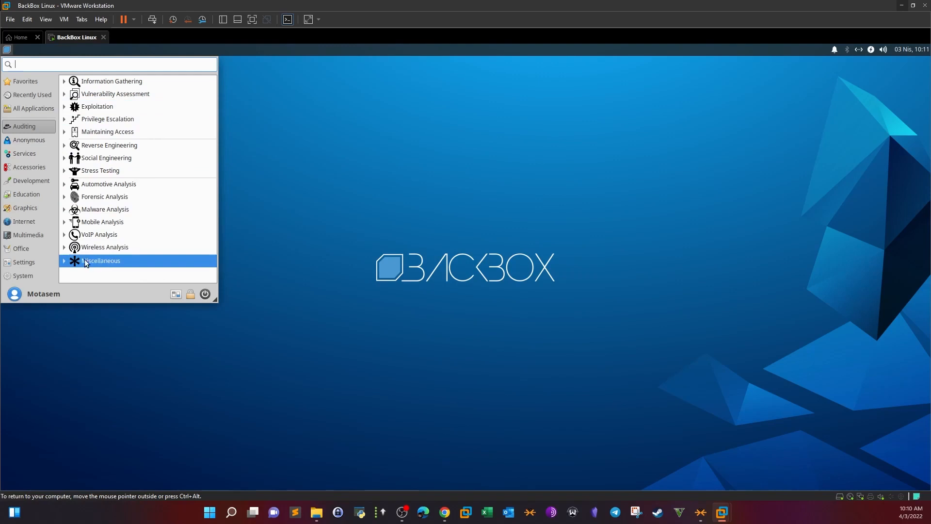
click(101, 260)
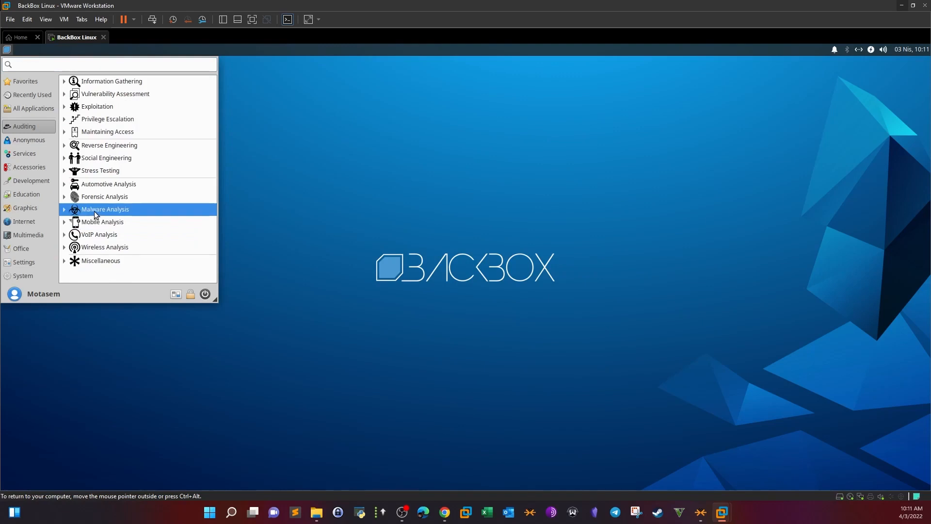
mouse_move(101, 214)
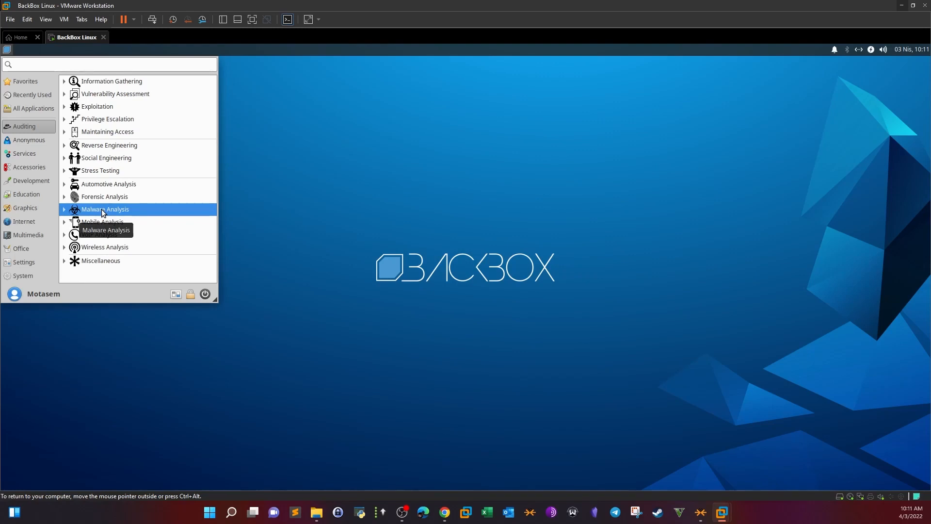
click(111, 81)
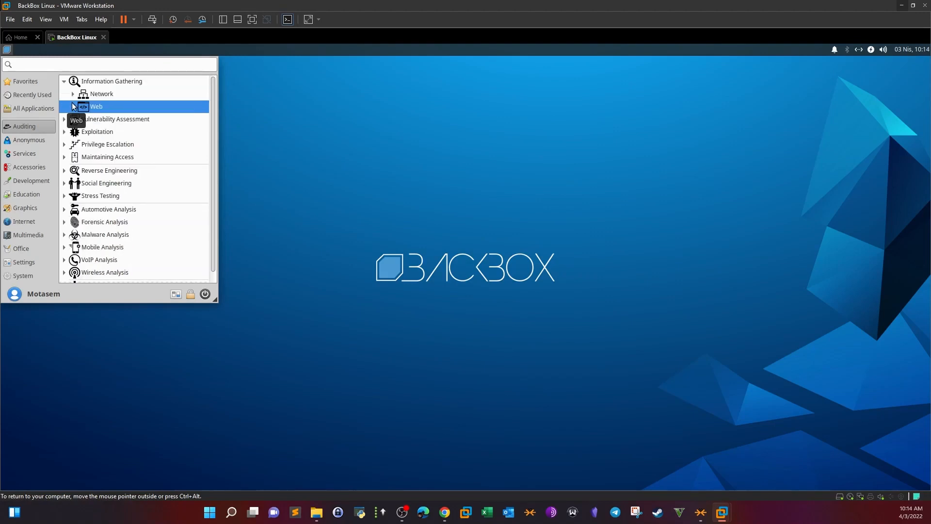
mouse_move(88, 109)
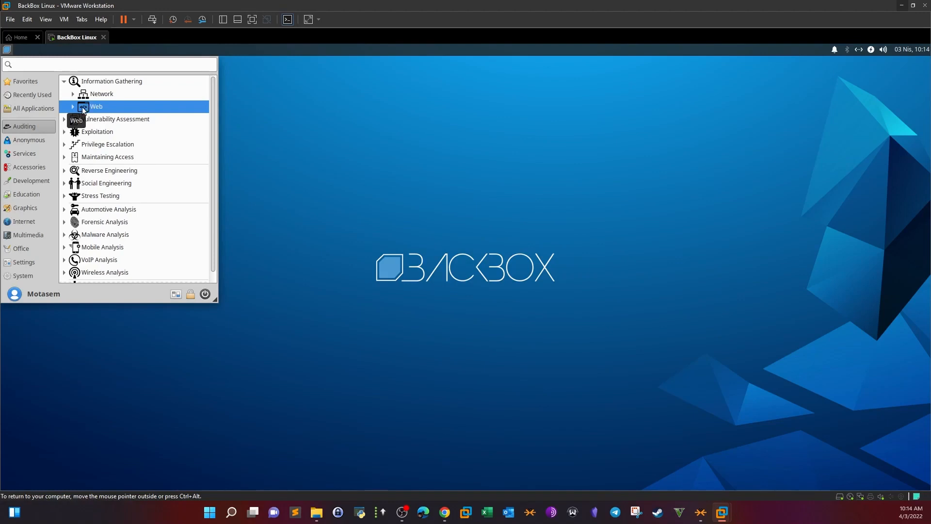
Expand the Network and Web groups to list tools like arp-scan, nmap, dirb and whatweb.
click(101, 94)
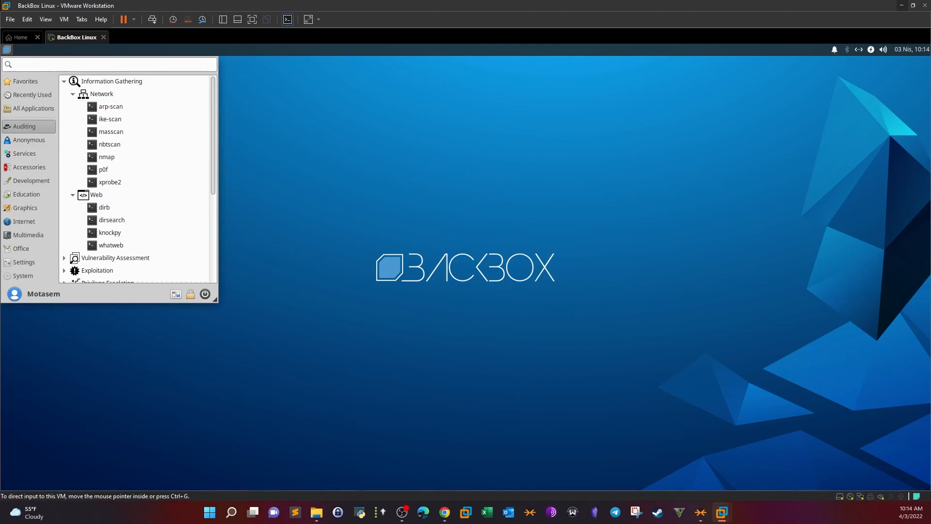
click(111, 106)
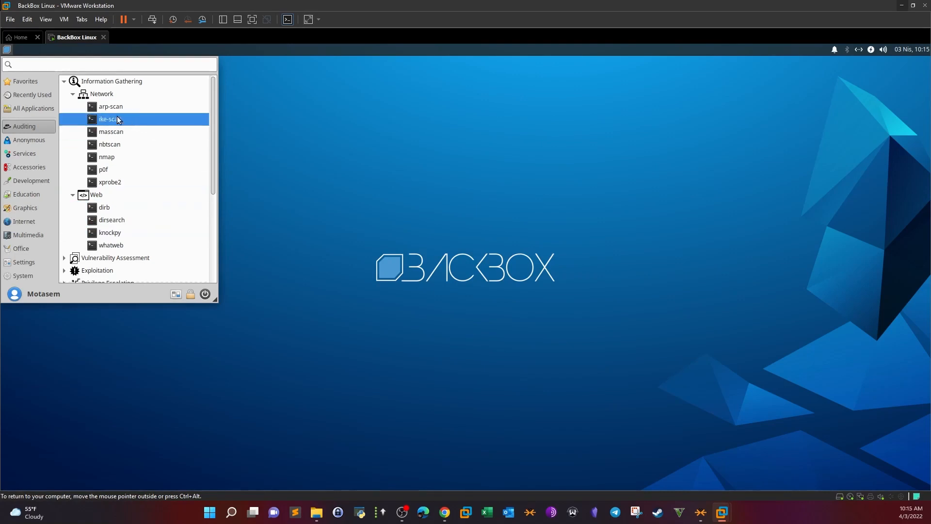
mouse_move(111, 106)
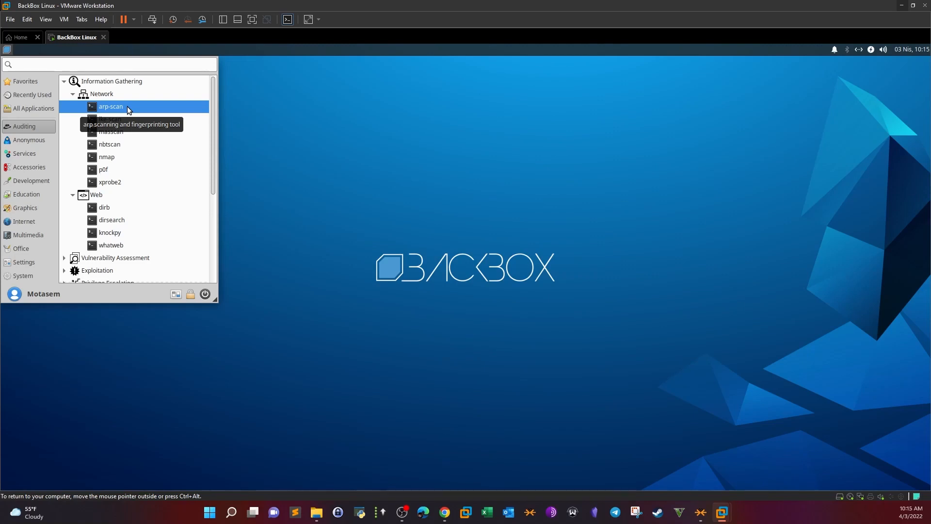
mouse_move(728, 288)
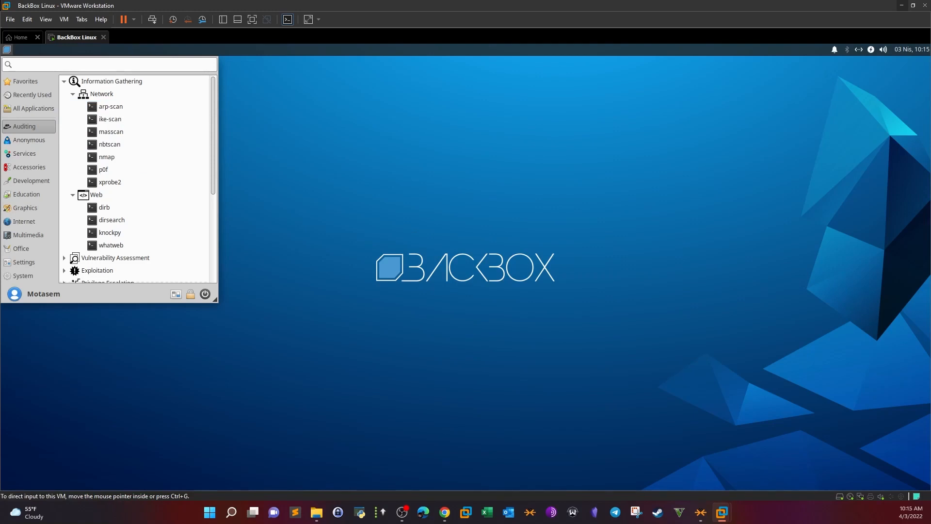
click(106, 156)
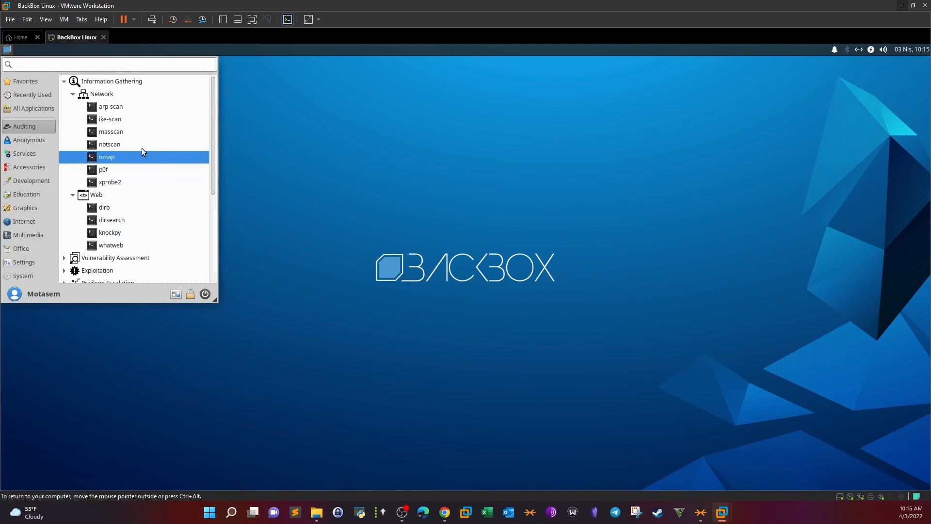
mouse_move(109, 144)
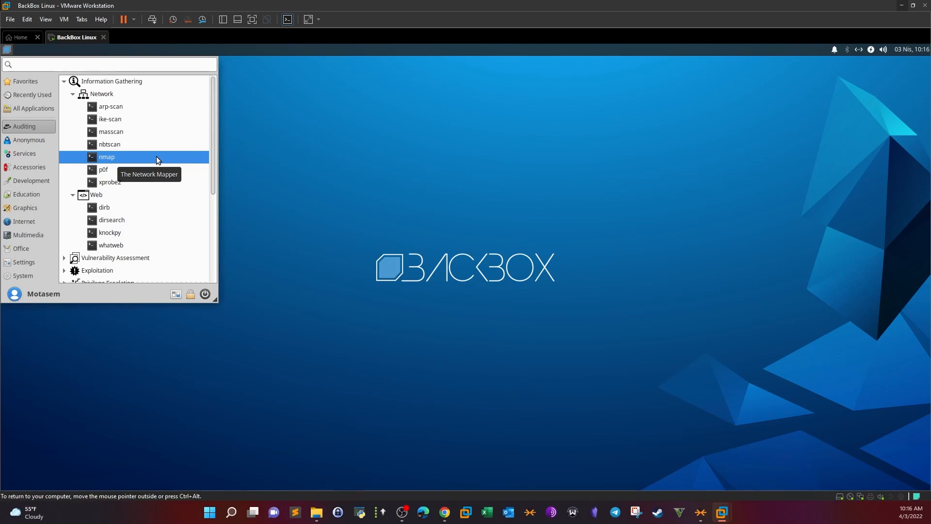
mouse_move(151, 172)
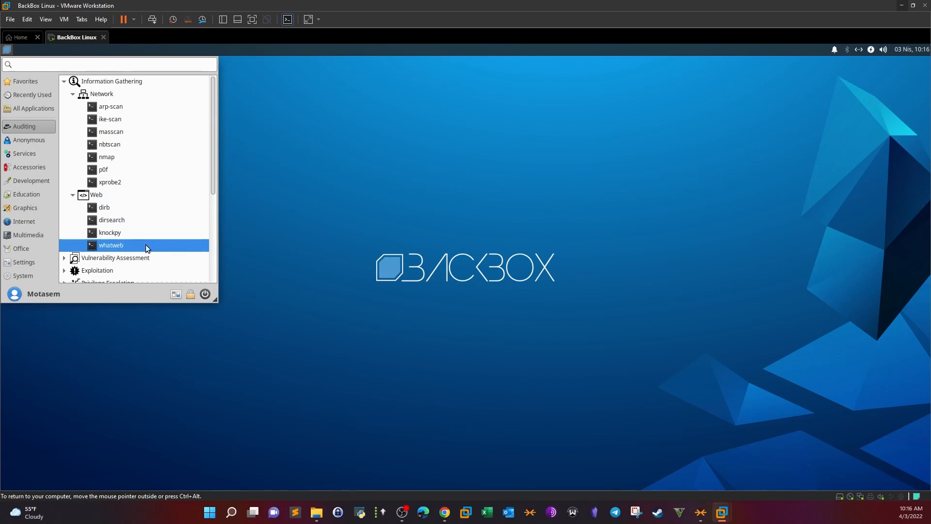
mouse_move(111, 244)
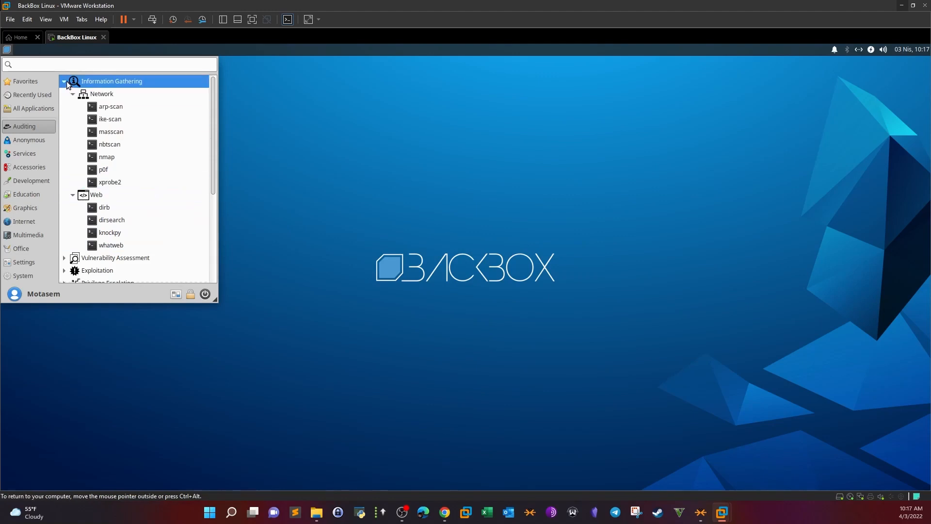
Collapse Information Gathering and expand Vulnerability Assessment's Web Application group showing nikto, wapiti, ZAP.
click(111, 81)
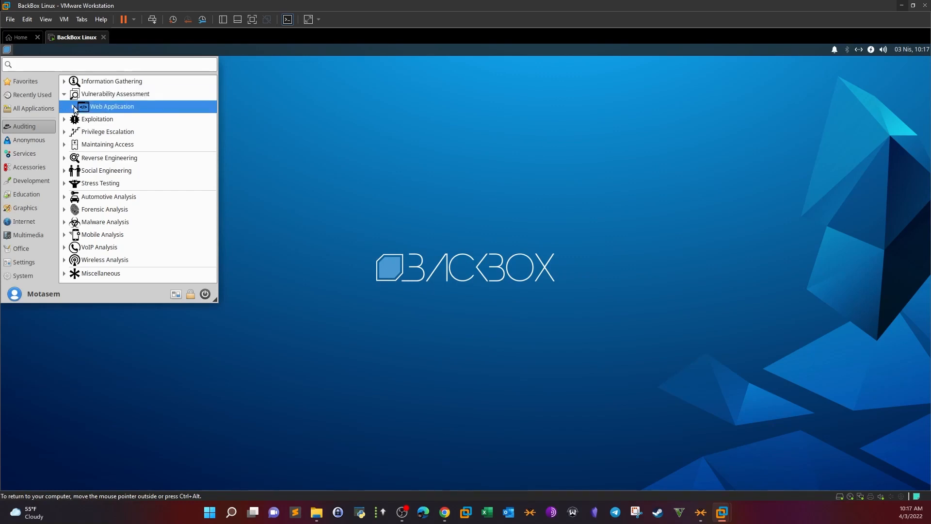
click(111, 106)
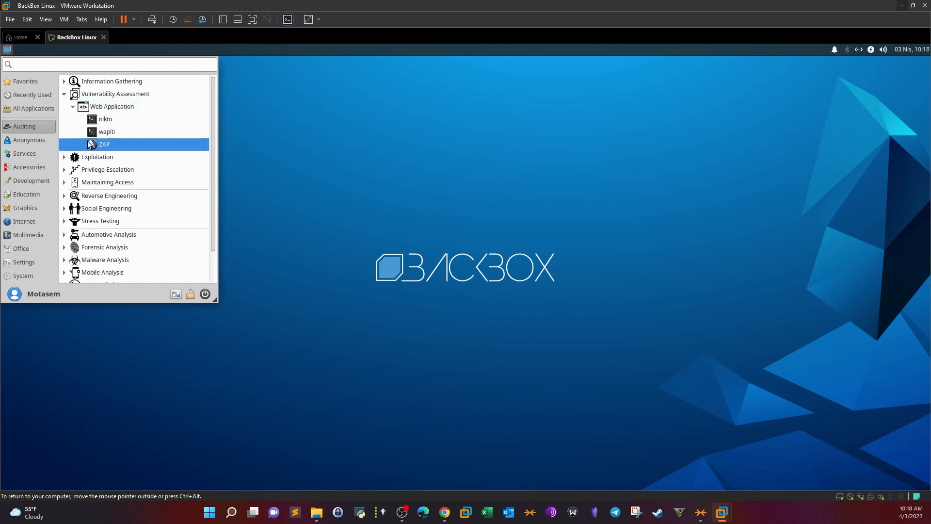
mouse_move(104, 144)
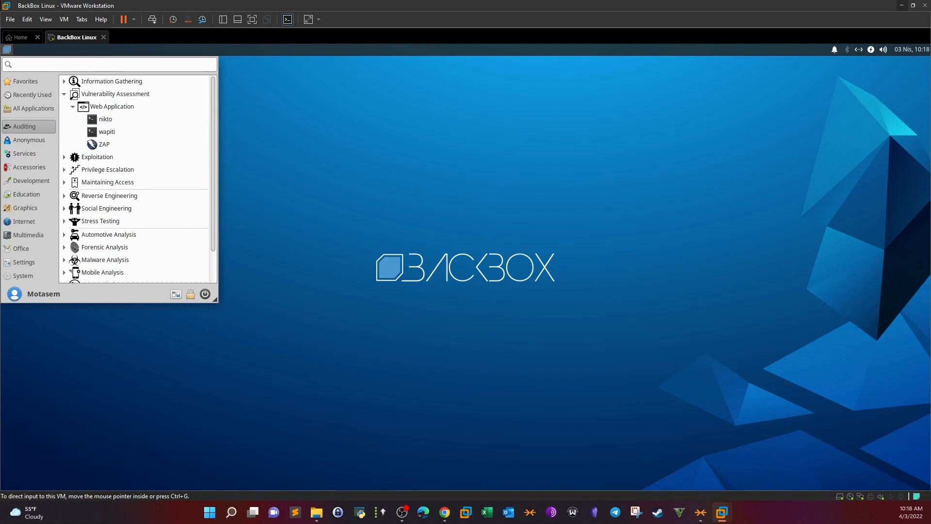
mouse_move(403, 173)
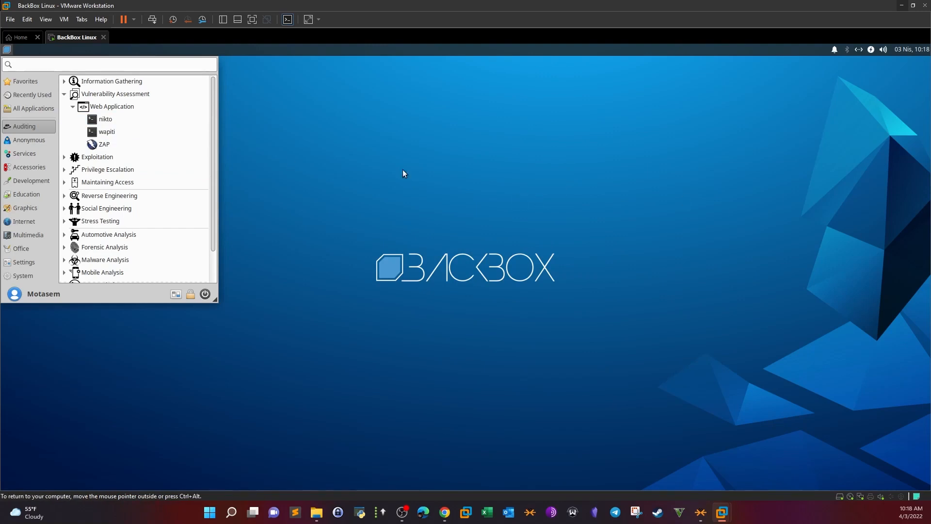
mouse_move(159, 145)
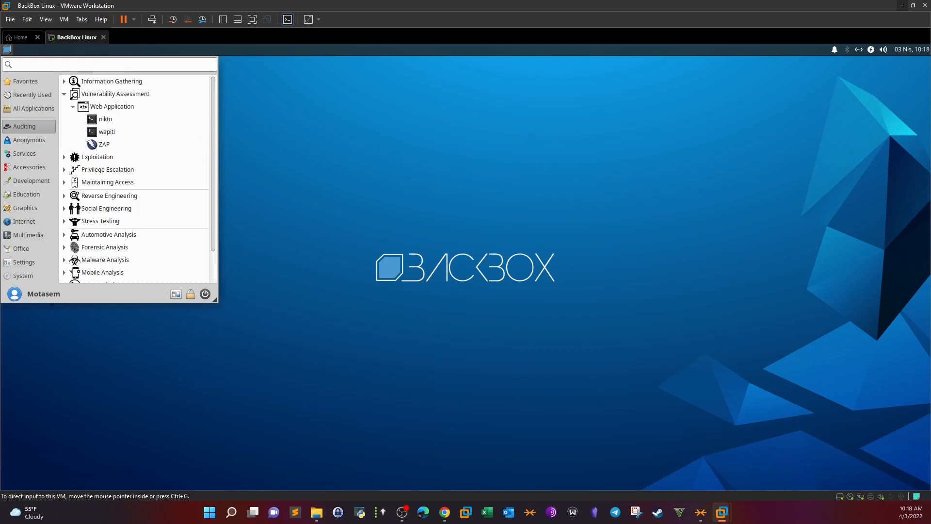
Collapse Vulnerability Assessment and expand Exploitation into its Database and Network groups.
click(114, 93)
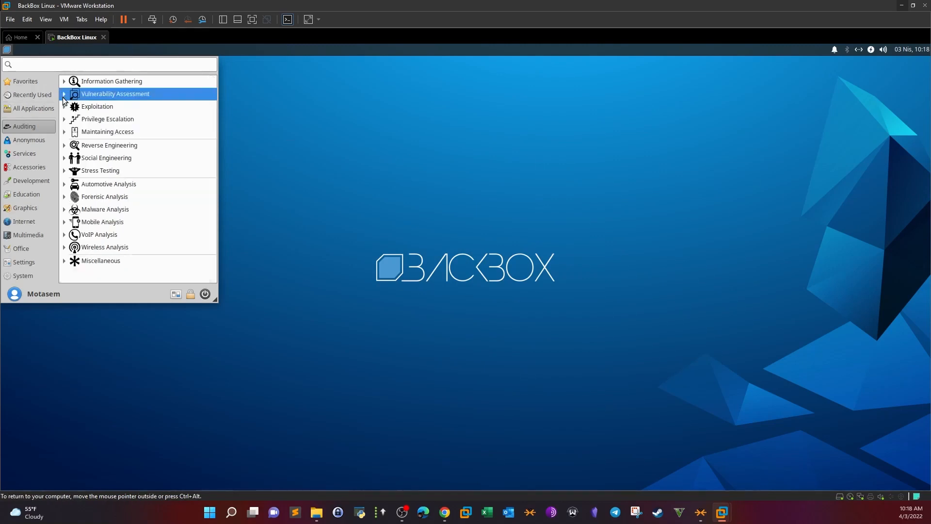
click(97, 106)
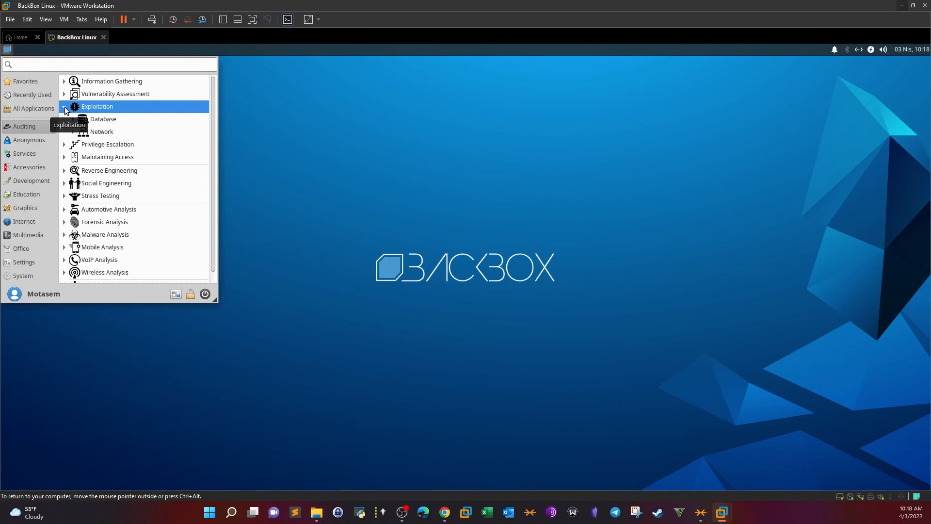
mouse_move(101, 131)
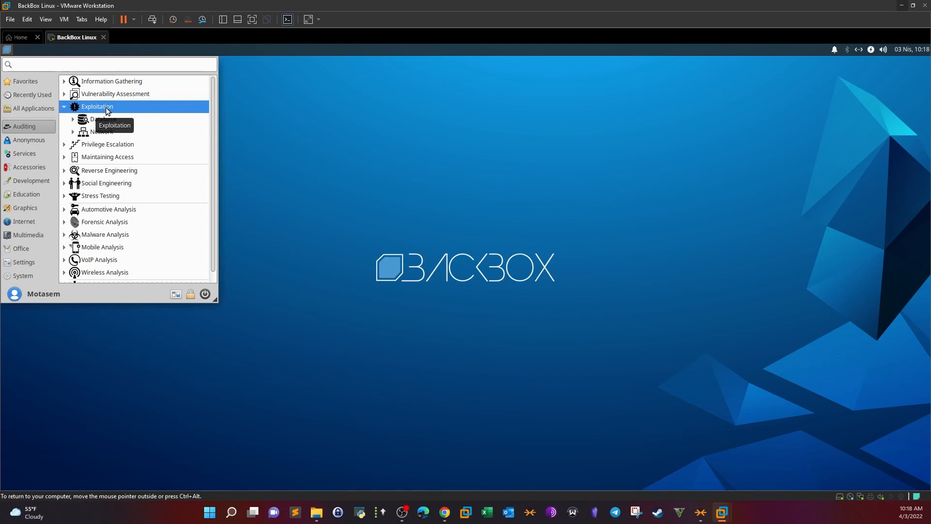
mouse_move(136, 111)
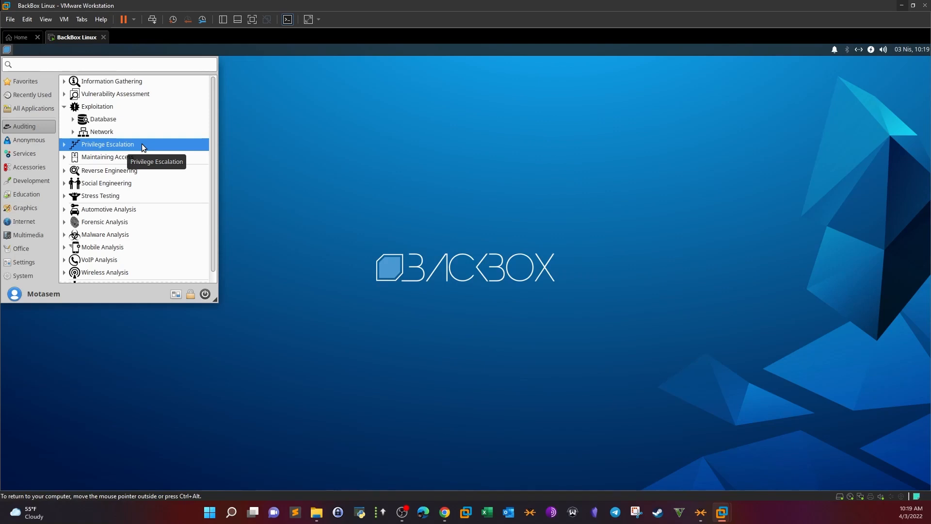
mouse_move(103, 119)
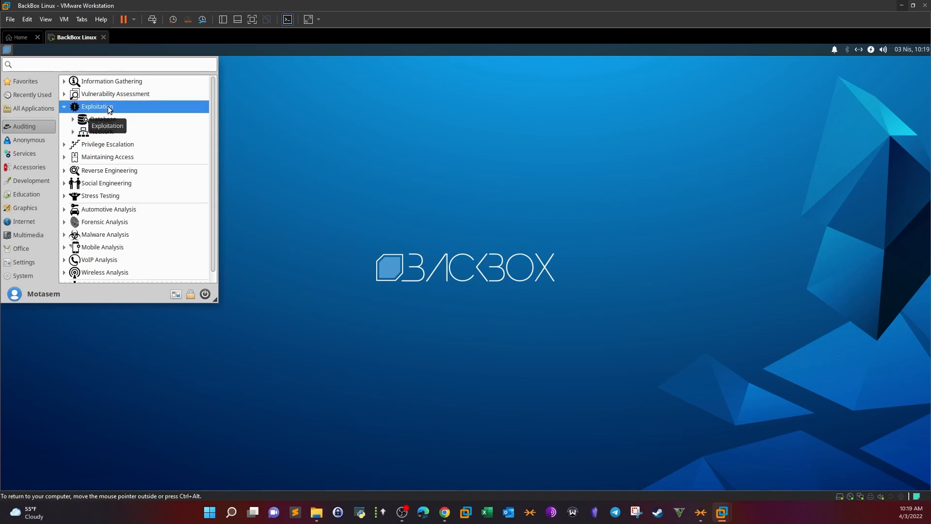
click(102, 119)
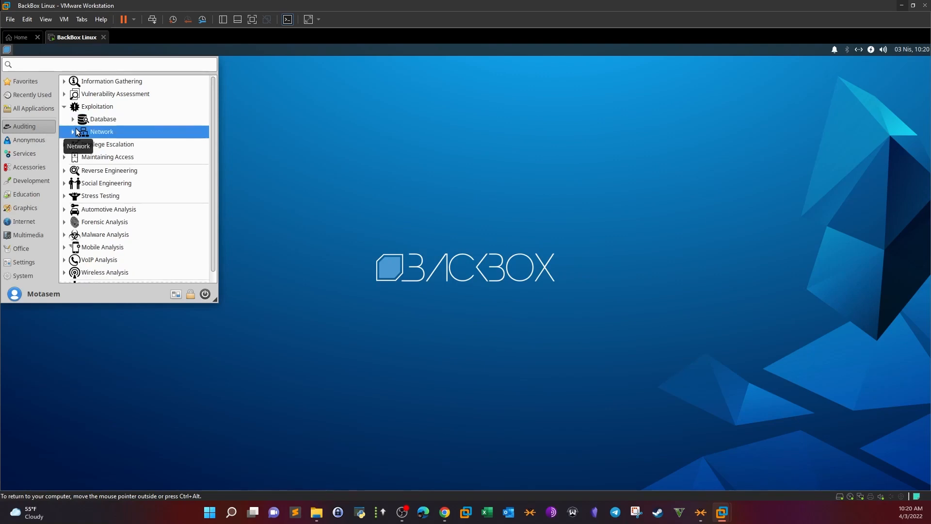
Expand Exploitation's Network group to show msfconsole.
click(100, 132)
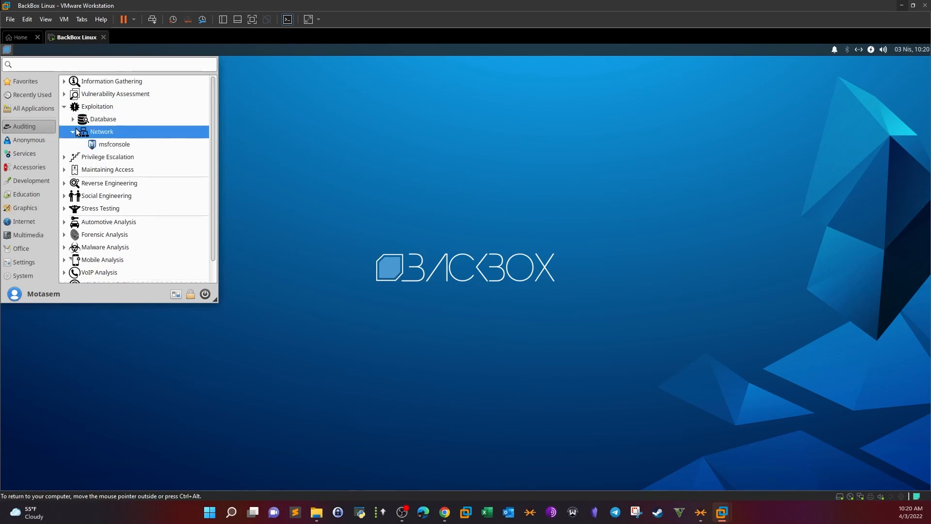
mouse_move(114, 144)
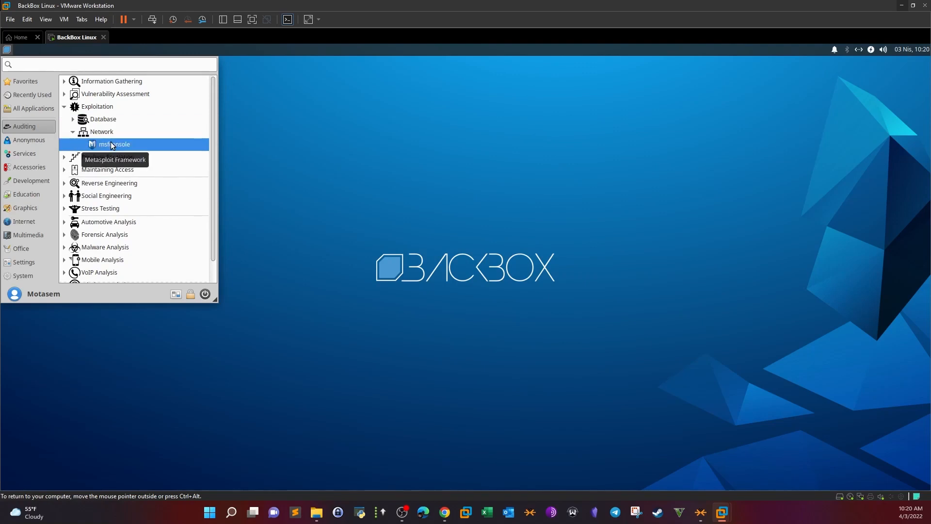
mouse_move(156, 152)
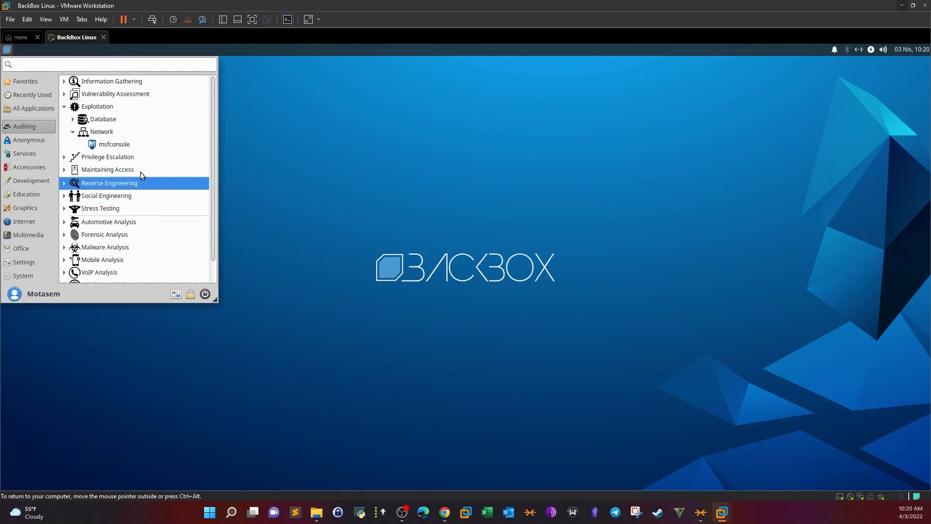
mouse_move(114, 145)
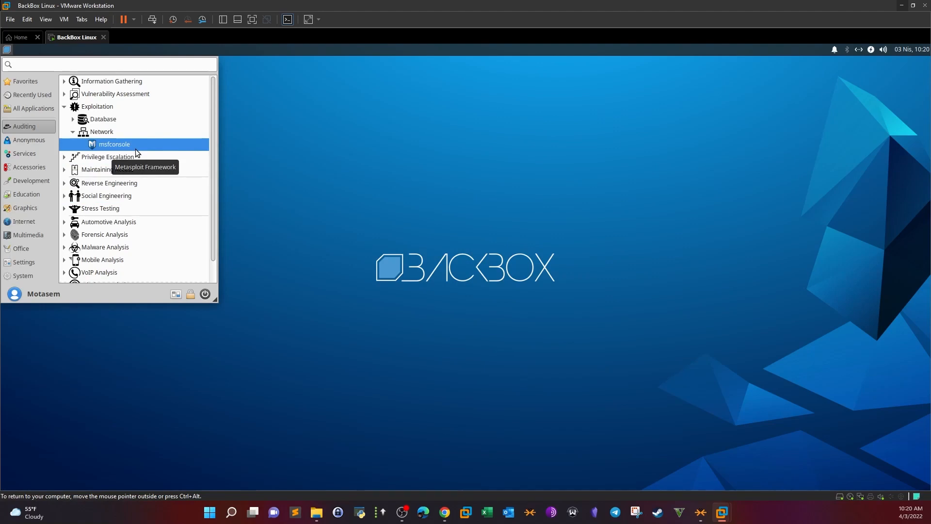
mouse_move(97, 107)
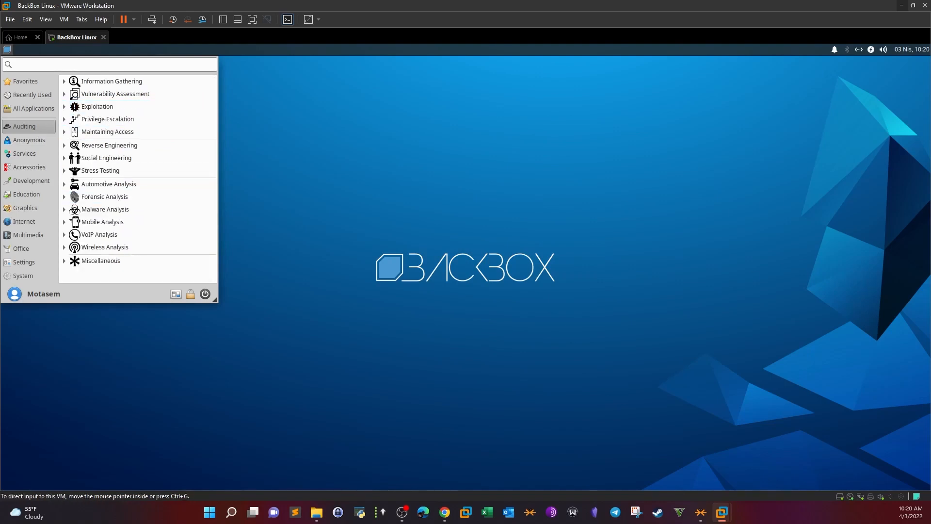
mouse_move(107, 119)
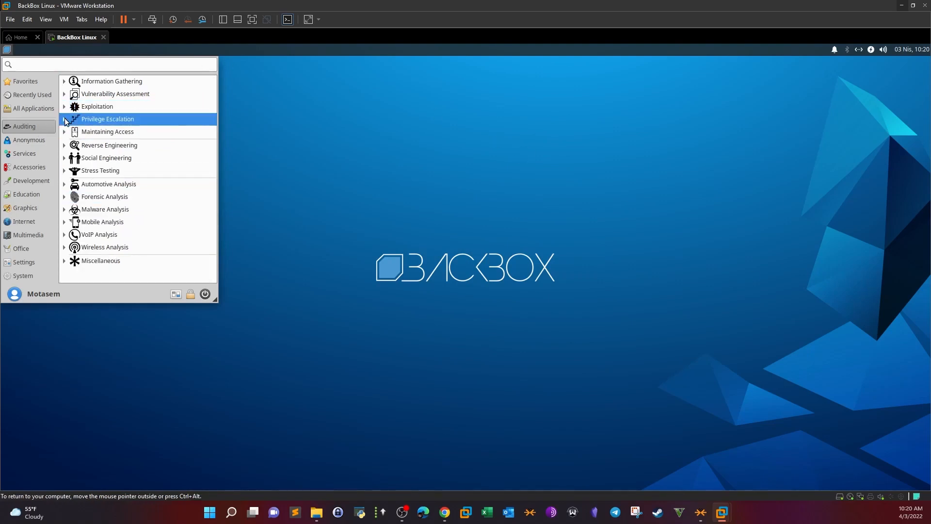
Expand Privilege Escalation to show its Password, Sniffing and Spoofing groups.
click(107, 119)
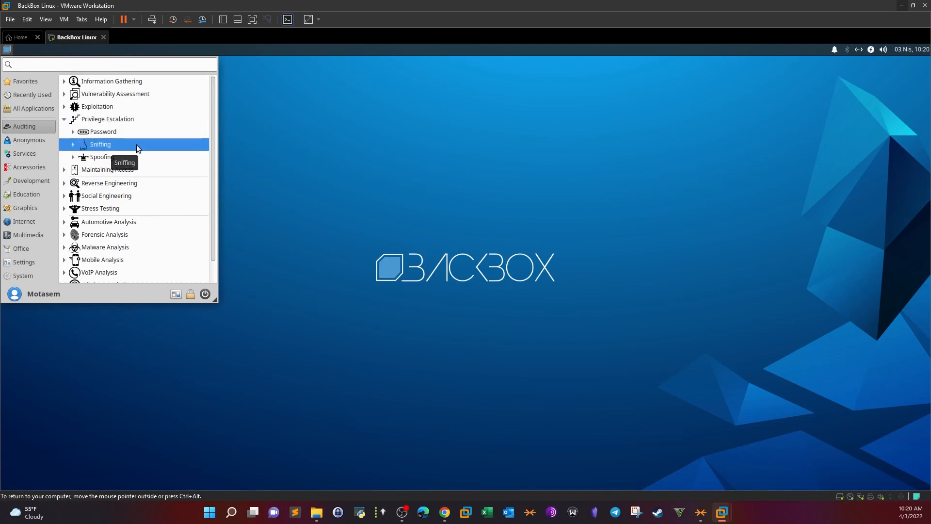
mouse_move(125, 118)
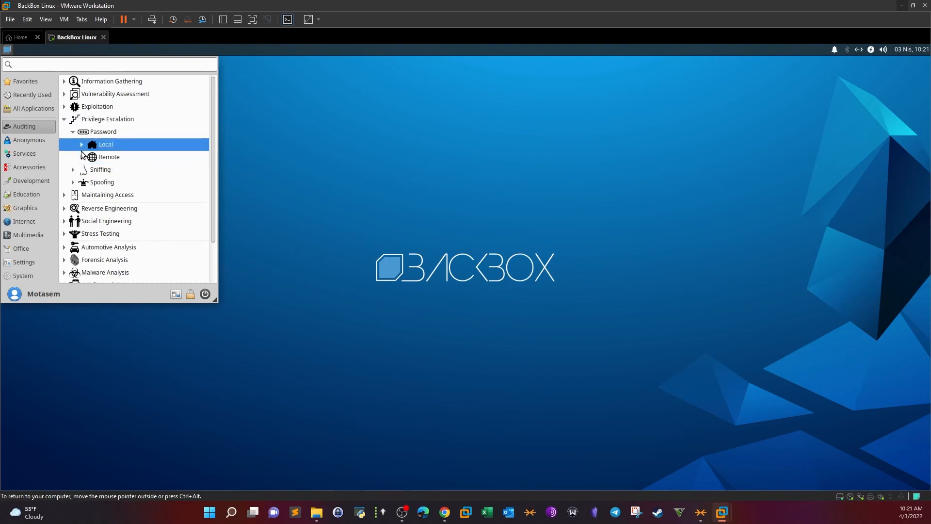
Expand Password's Local and Remote groups listing hashcat, john, medusa and XHydra.
click(105, 144)
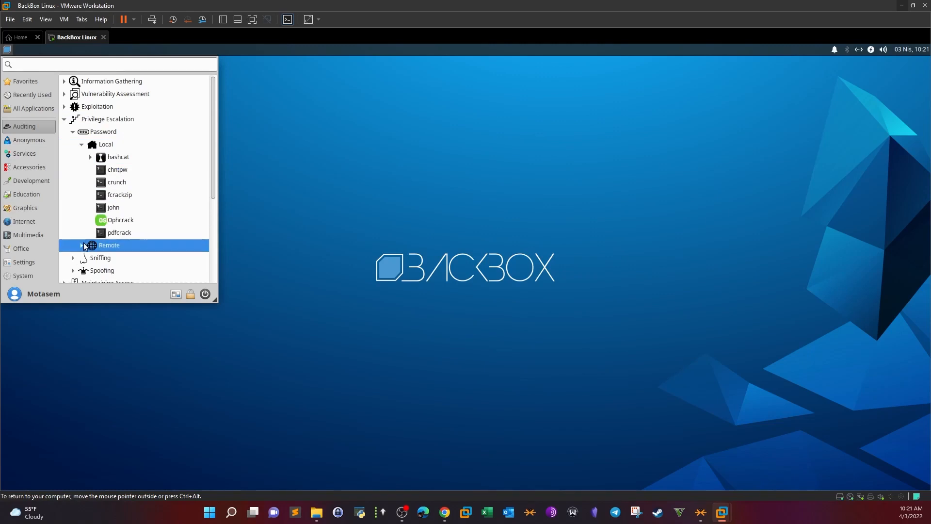
click(82, 245)
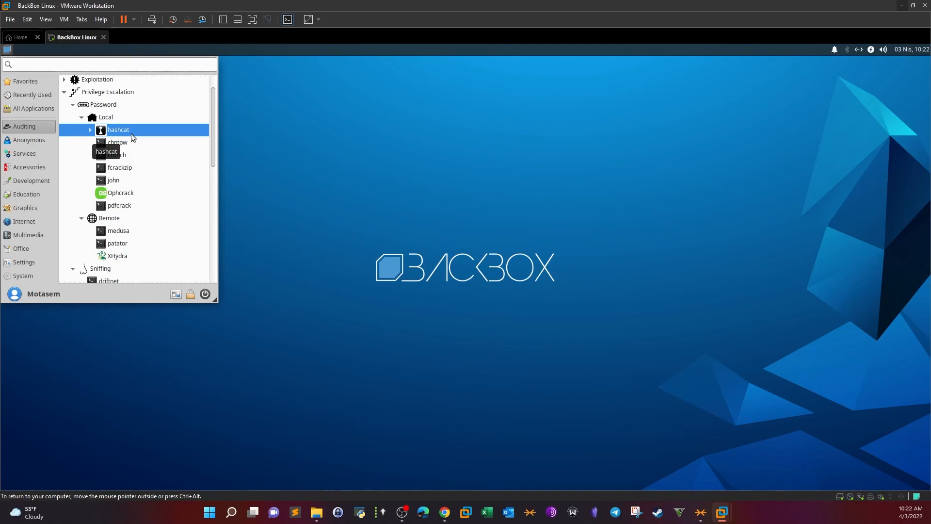
mouse_move(118, 142)
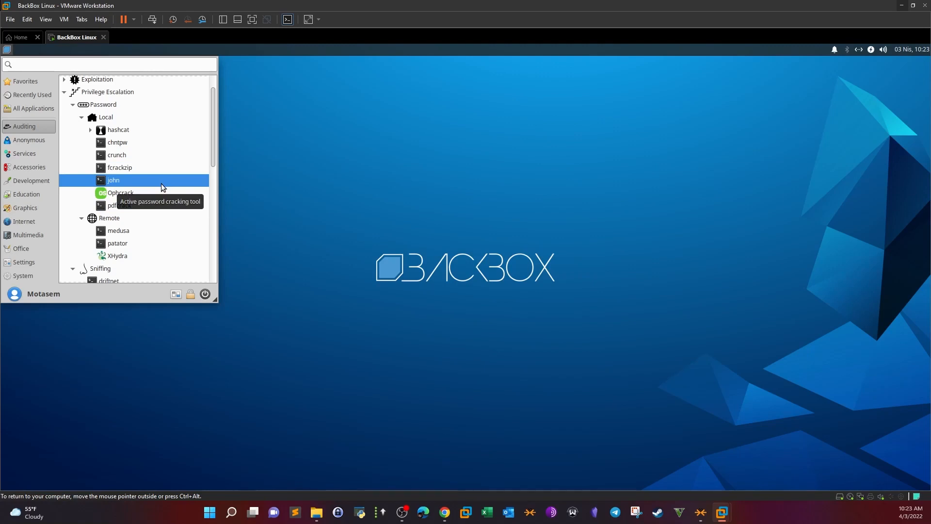
mouse_move(167, 196)
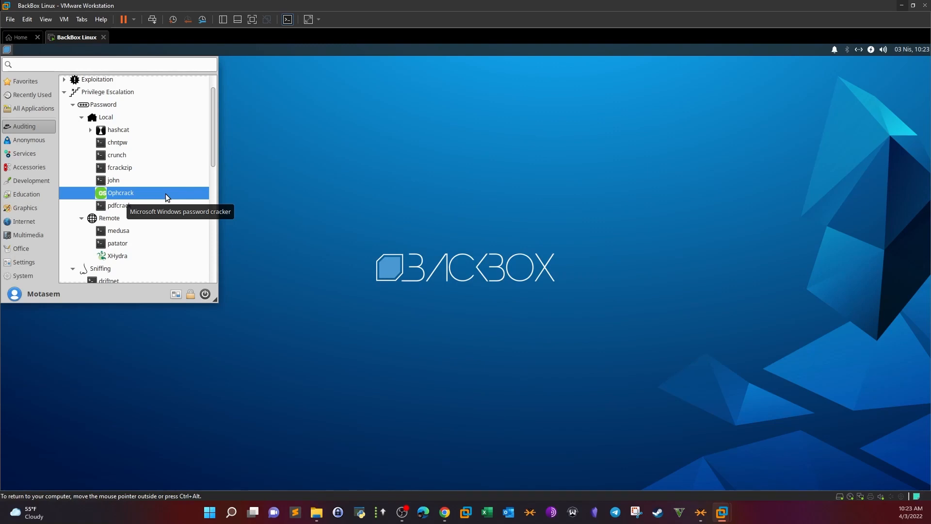
mouse_move(119, 205)
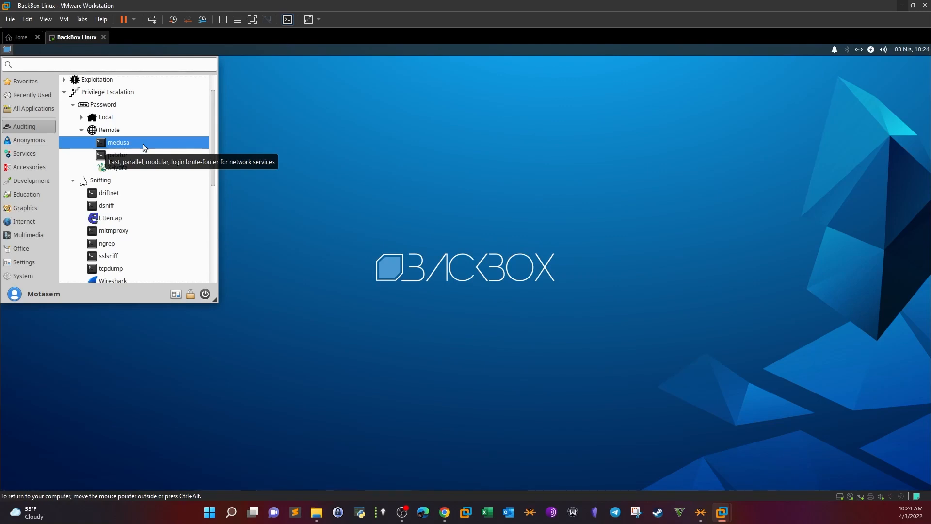
click(105, 117)
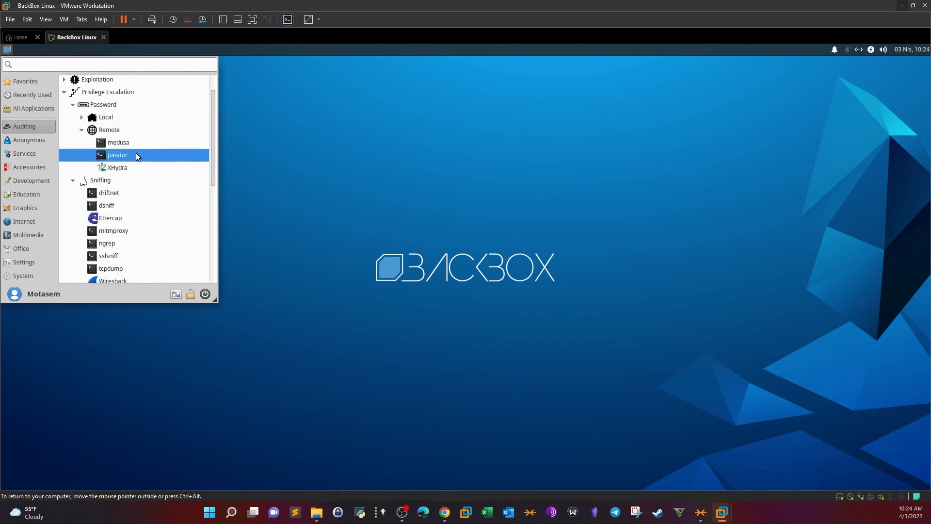
mouse_move(138, 170)
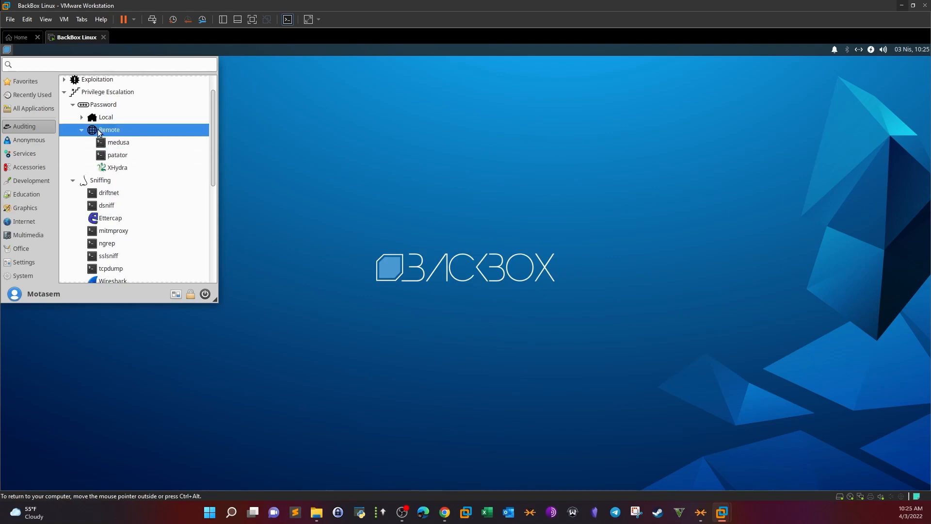
Collapse the Remote password group so Sniffing's tools, driftnet through yersinia, show.
click(81, 129)
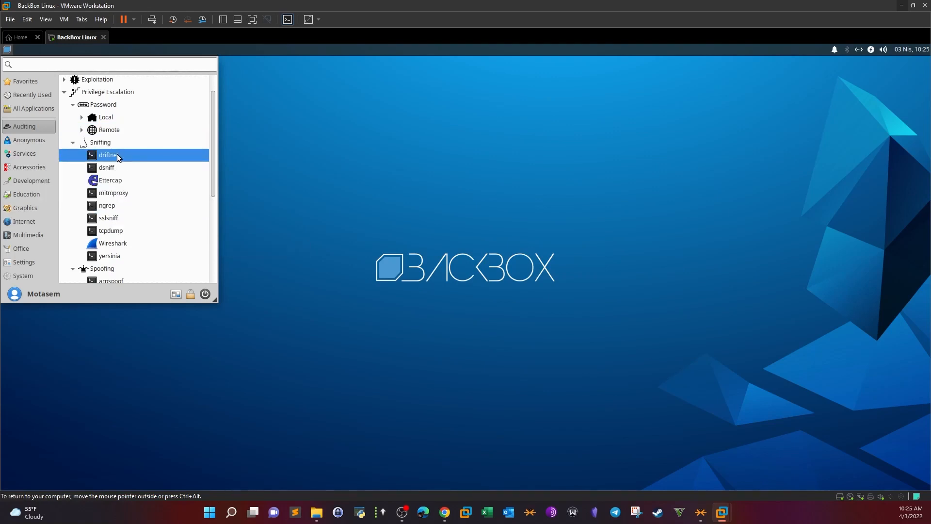
mouse_move(110, 155)
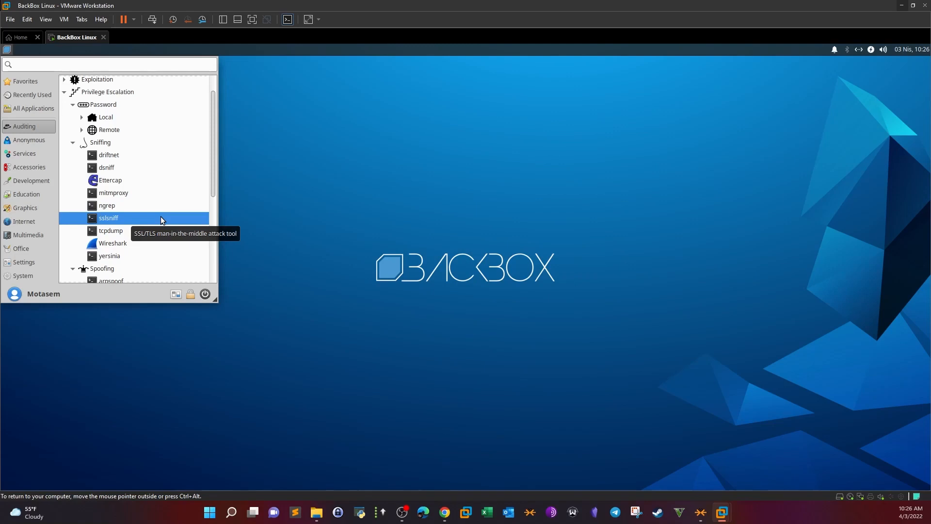
mouse_move(156, 245)
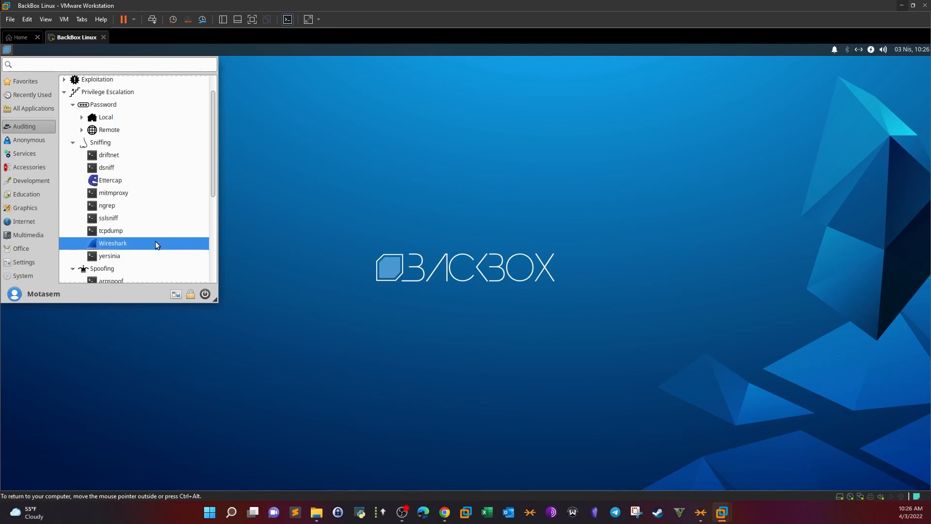
mouse_move(157, 244)
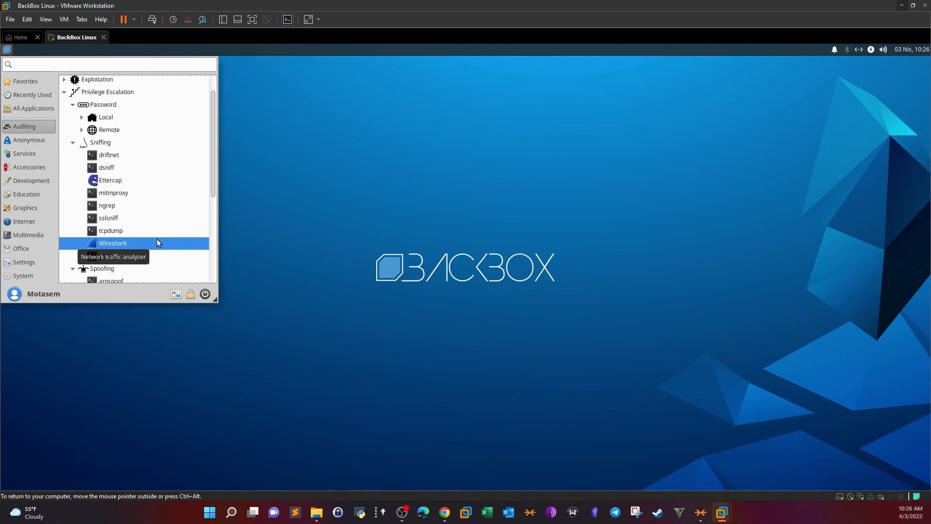
mouse_move(132, 243)
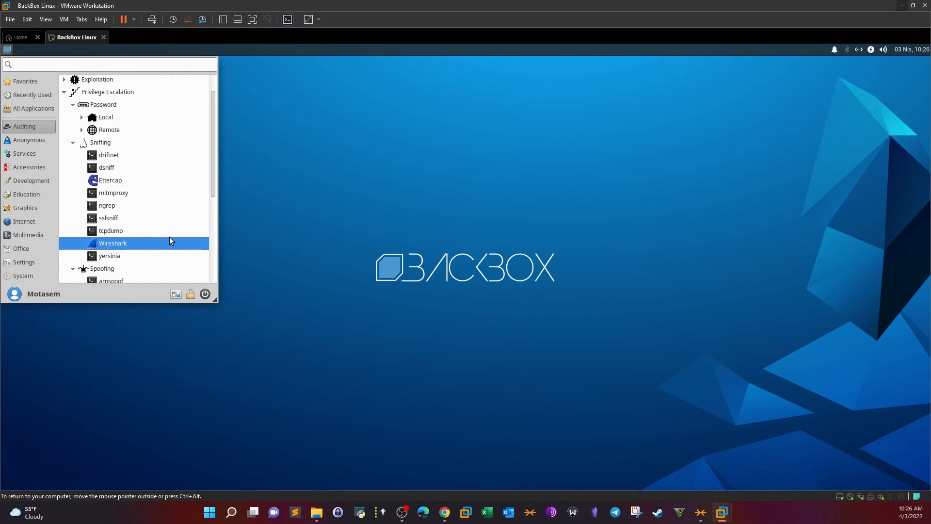
mouse_move(612, 313)
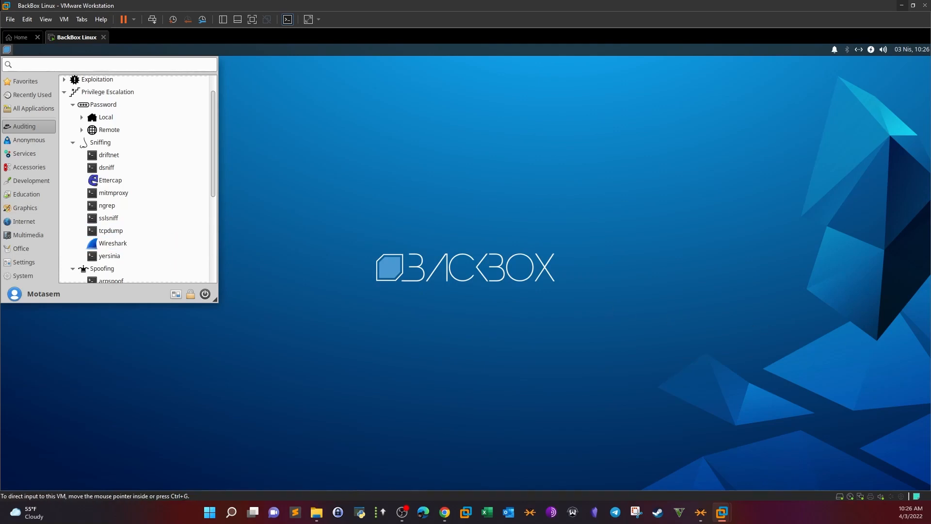
Fold the Privilege Escalation category closed in the Auditing menu.
click(107, 92)
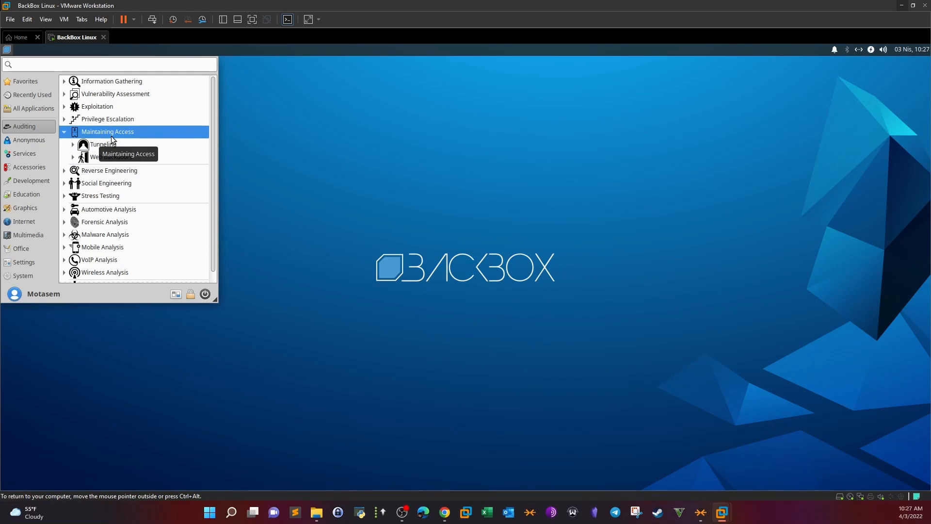
mouse_move(107, 119)
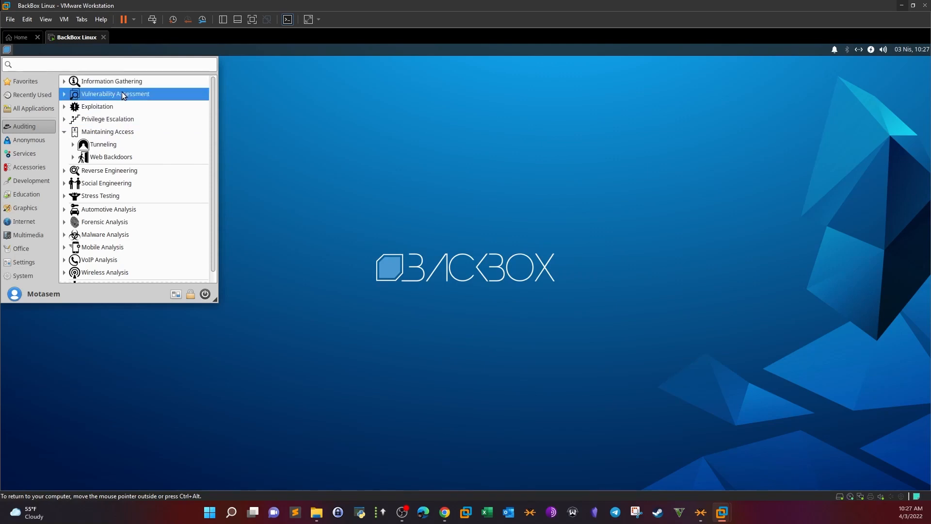
mouse_move(134, 95)
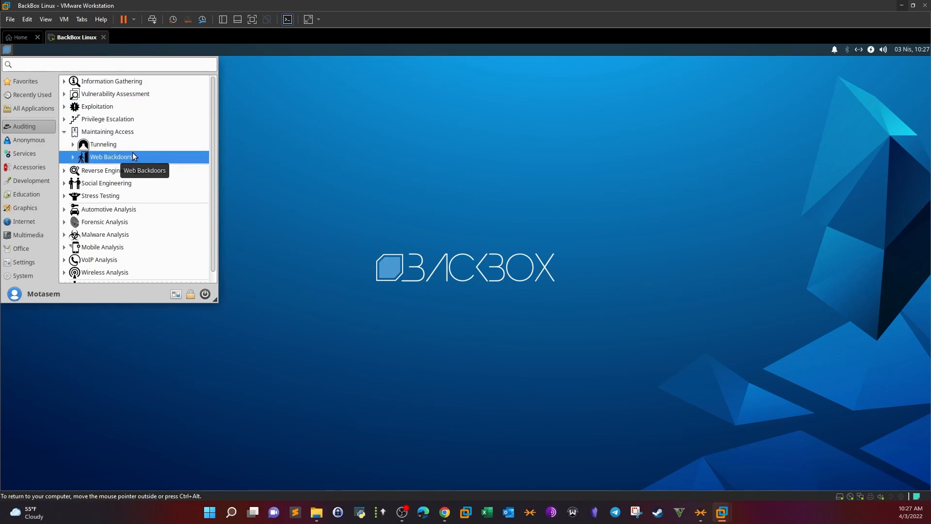
Expand Tunneling to view cryptcat, ptunnel and weevely, then expand Reverse Engineering.
click(111, 157)
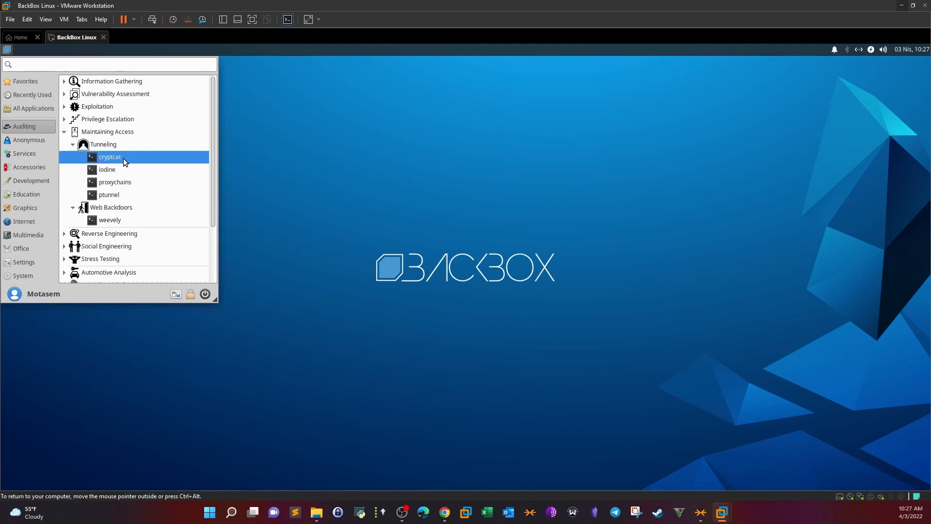
mouse_move(109, 156)
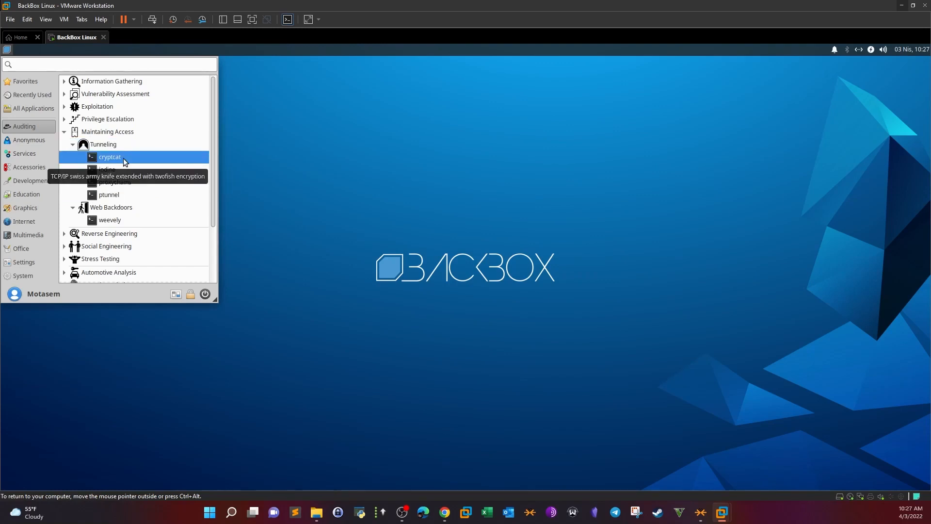
mouse_move(134, 171)
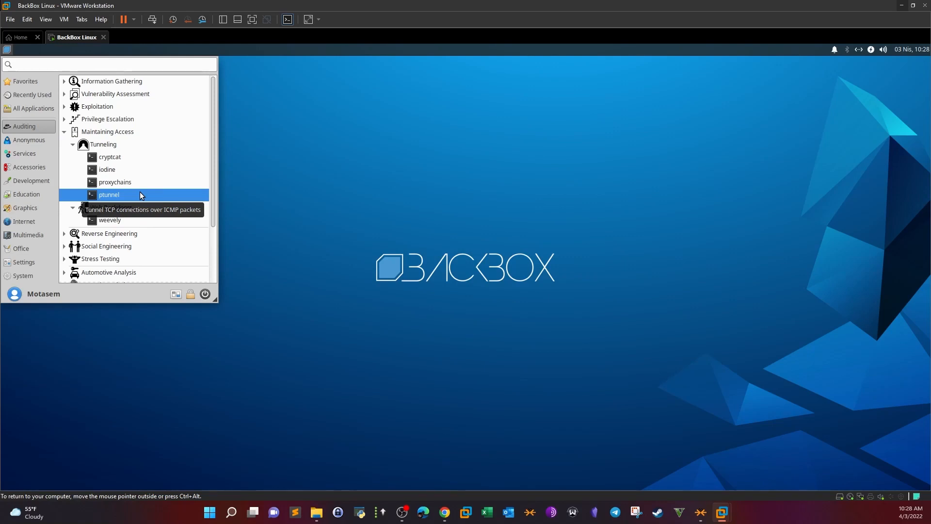
mouse_move(114, 182)
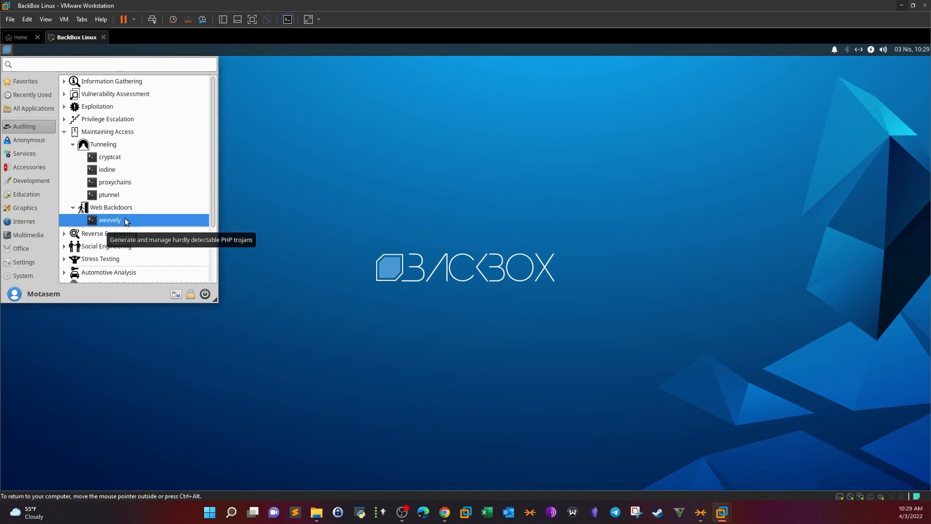
mouse_move(116, 212)
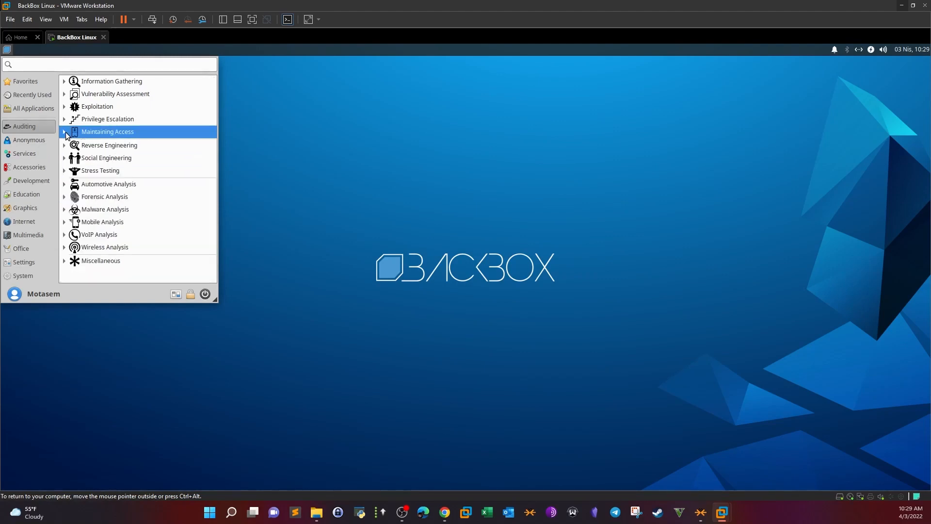
click(109, 145)
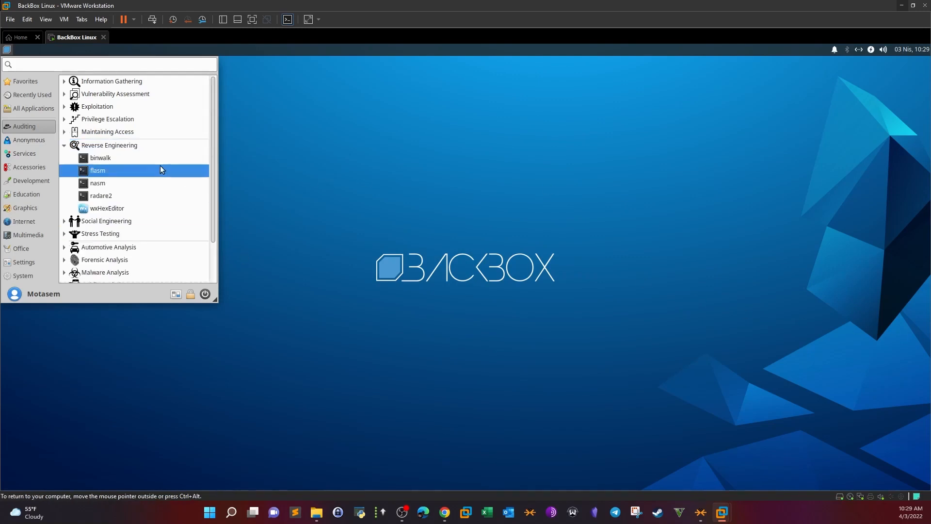
mouse_move(98, 170)
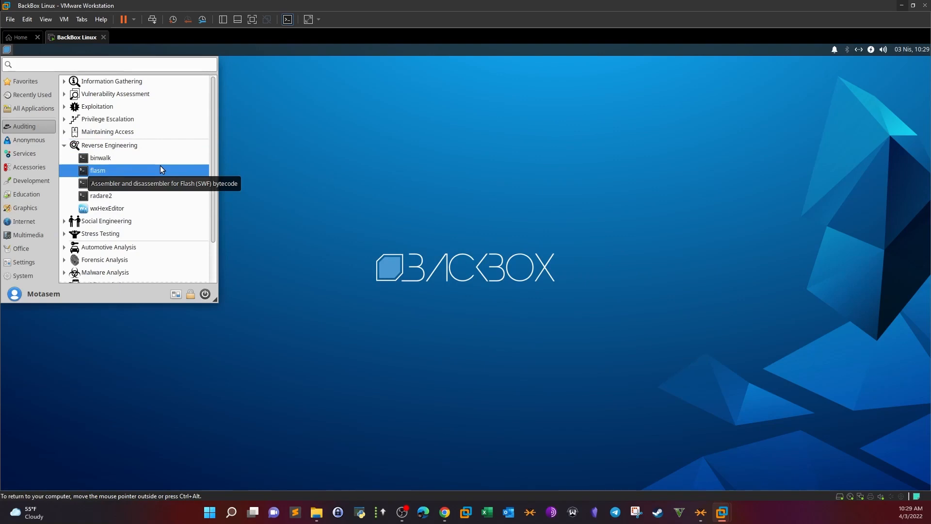
Fold the Reverse Engineering category after viewing binwalk and flasm.
click(109, 145)
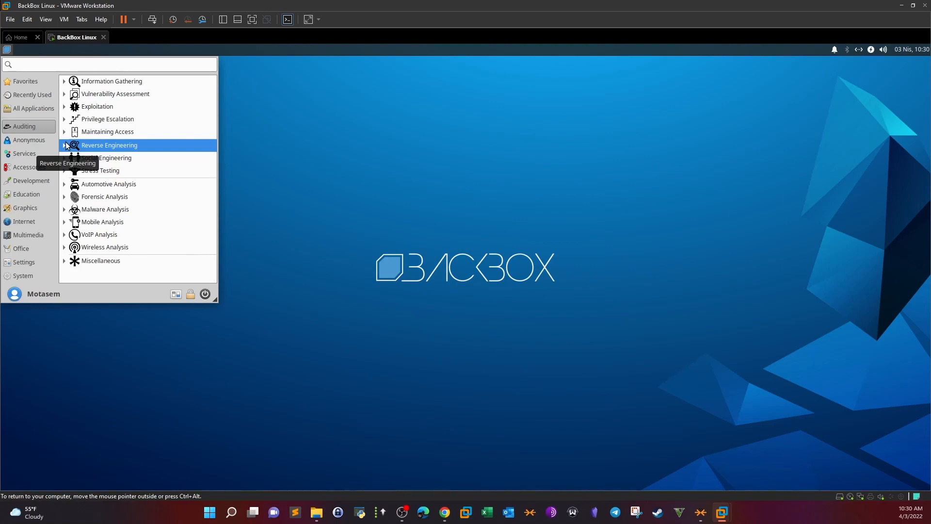
mouse_move(65, 148)
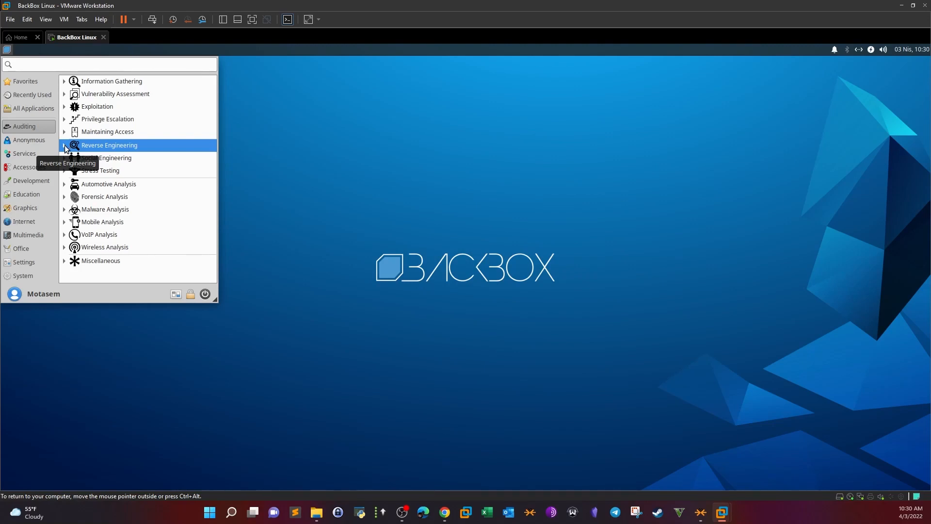
Expand Reverse Engineering again to list binwalk, flasm, nasm, radare2 and wxHexEditor.
click(109, 145)
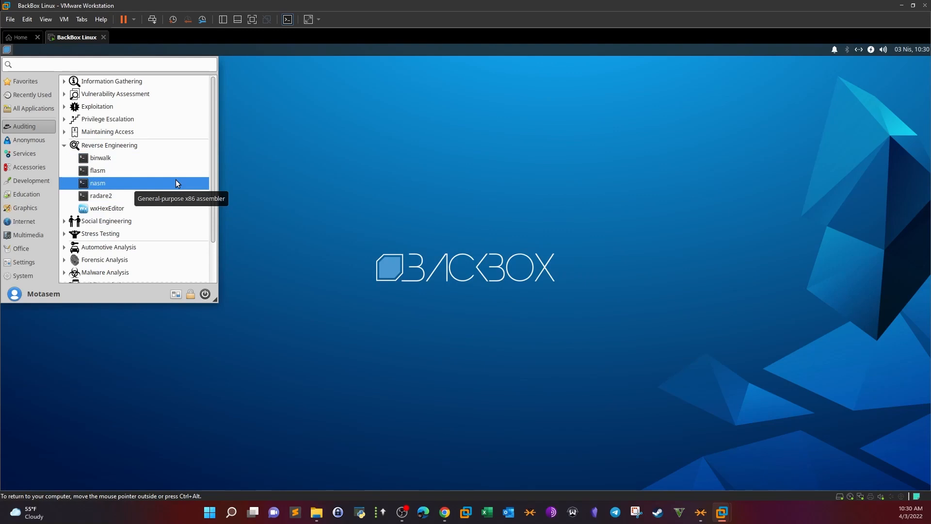
mouse_move(154, 187)
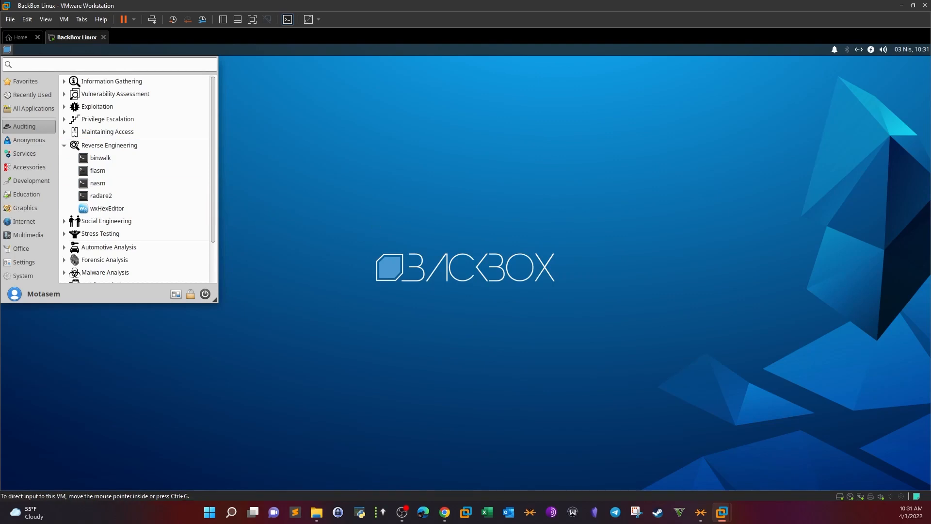
mouse_move(100, 195)
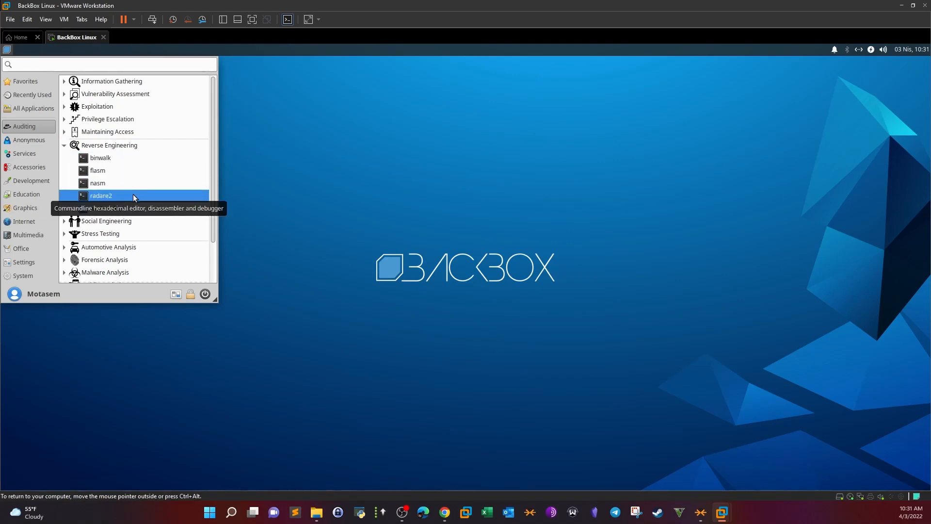
Fold Reverse Engineering and expand Social Engineering's Toolkit (setoolkit) and Honeypots (lhpot).
click(109, 145)
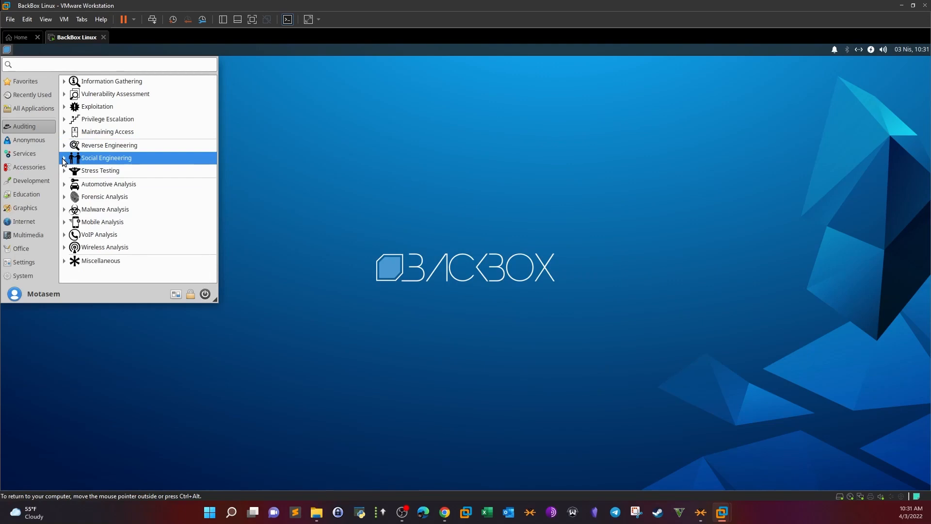
click(106, 157)
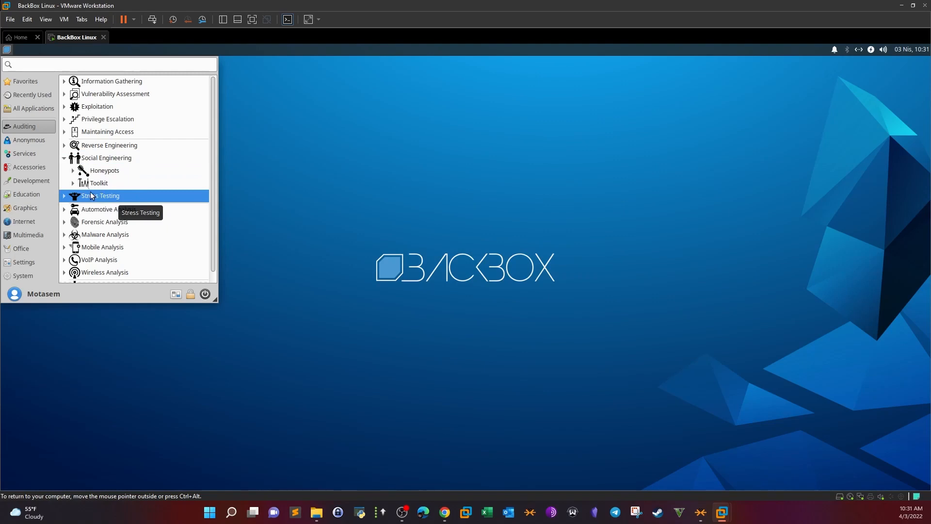
click(95, 183)
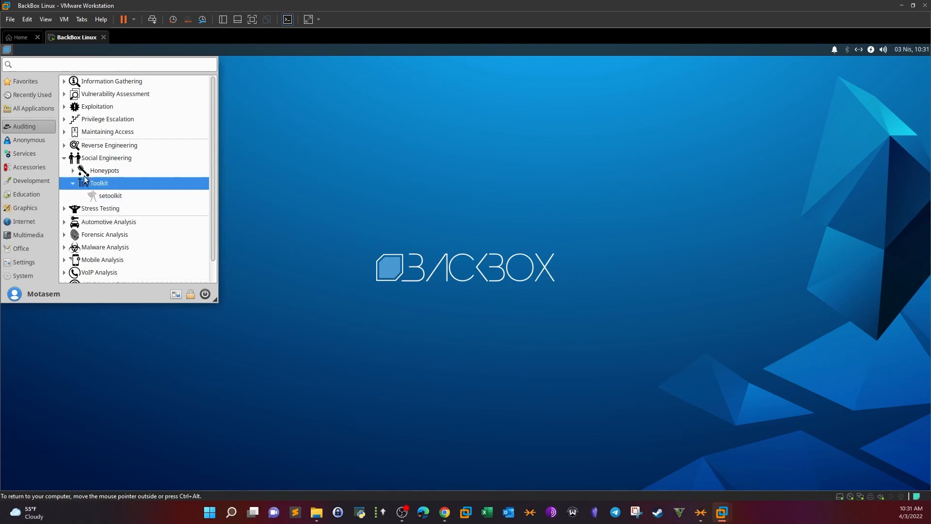
click(103, 170)
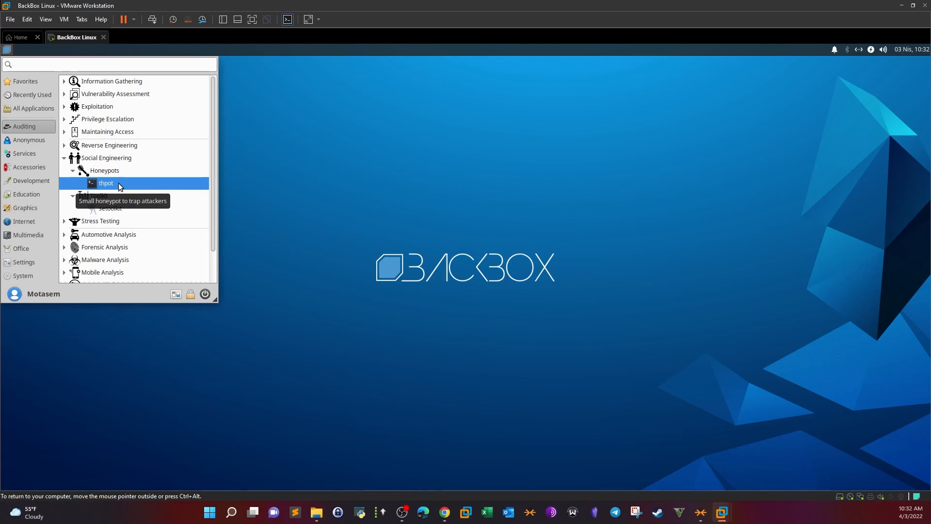
mouse_move(153, 221)
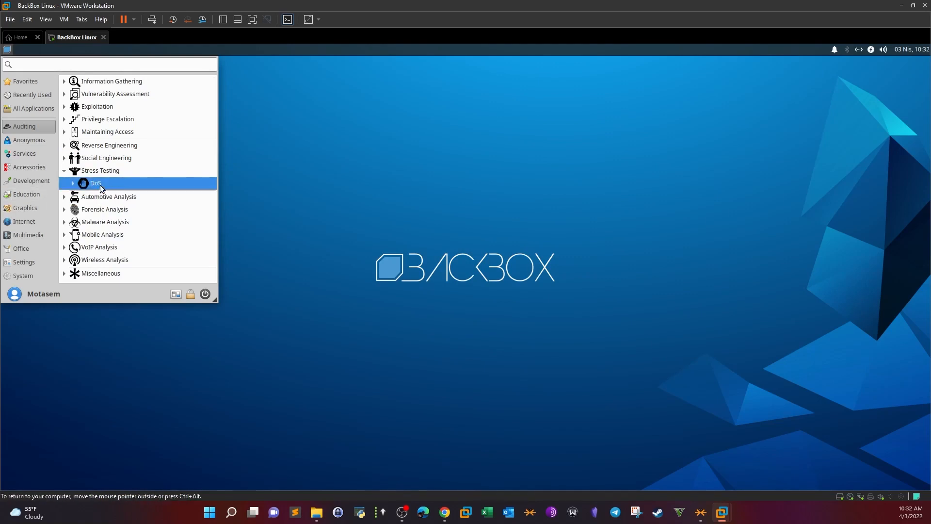
mouse_move(74, 188)
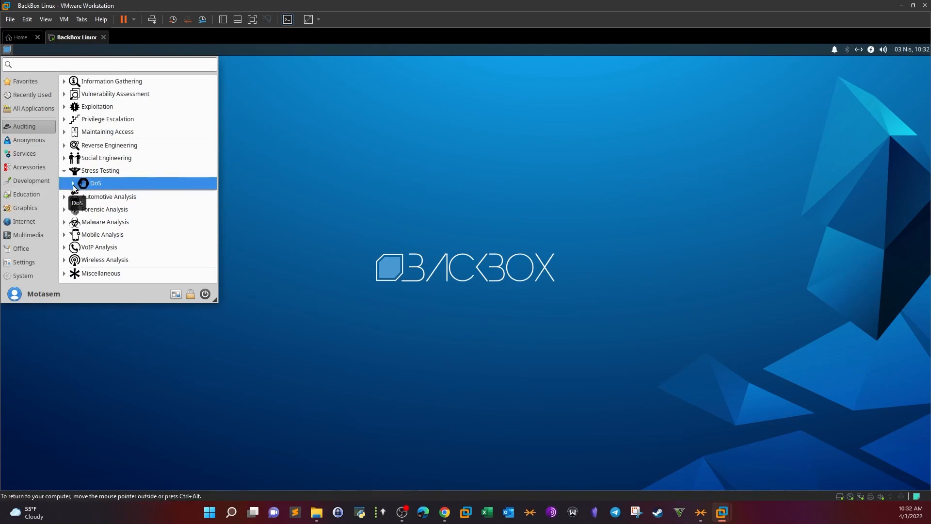
click(95, 183)
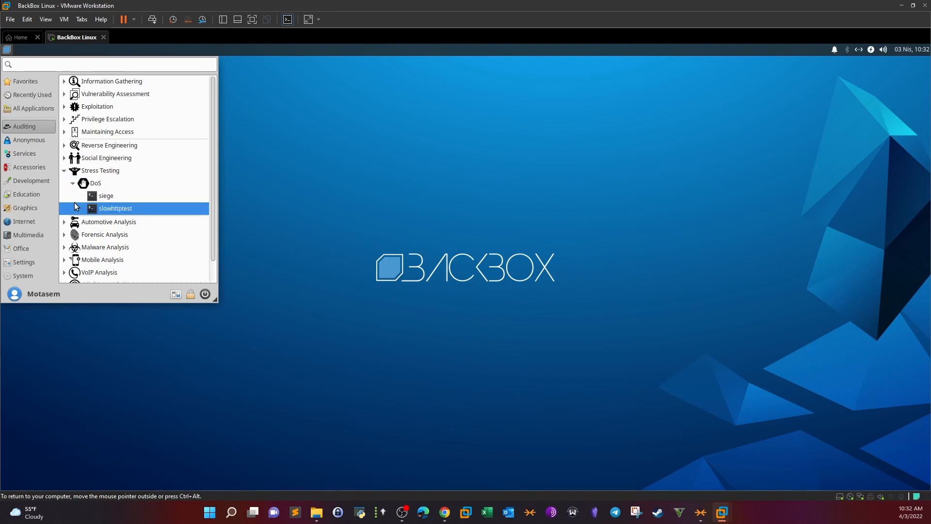
mouse_move(93, 212)
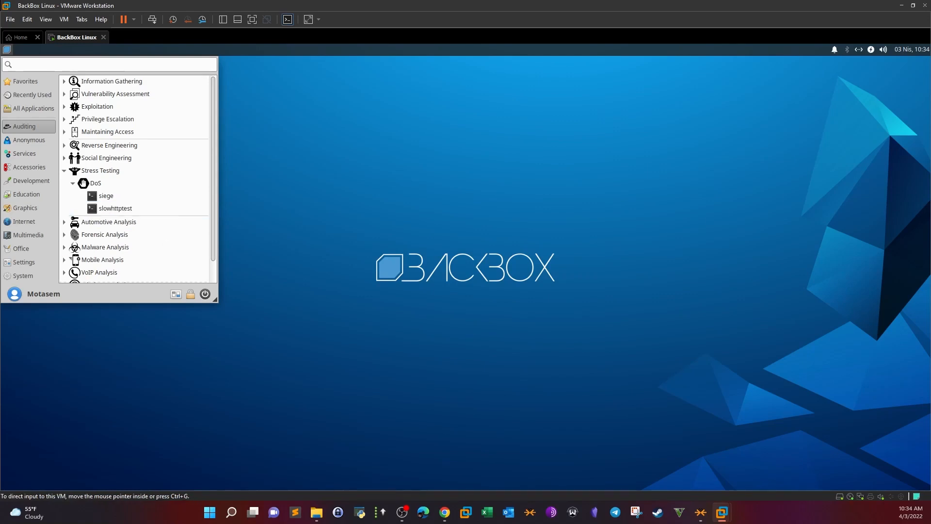
Fold Stress Testing, expand Forensic Analysis and scroll to its Acquisition through Secure Delete groups.
click(100, 170)
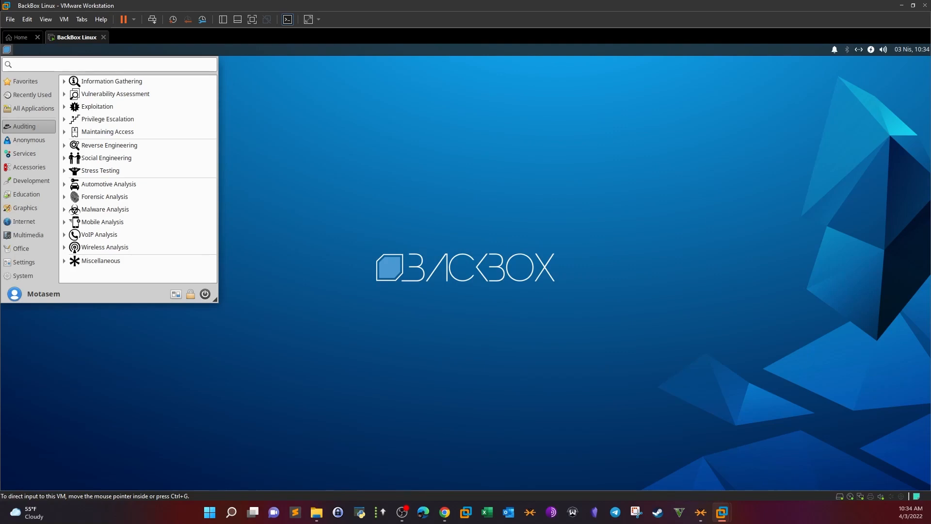
mouse_move(105, 197)
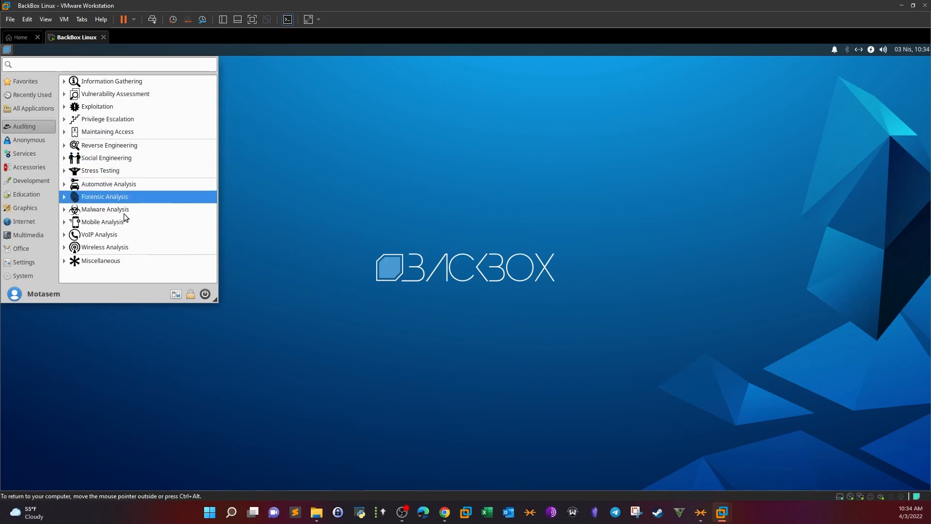
click(105, 197)
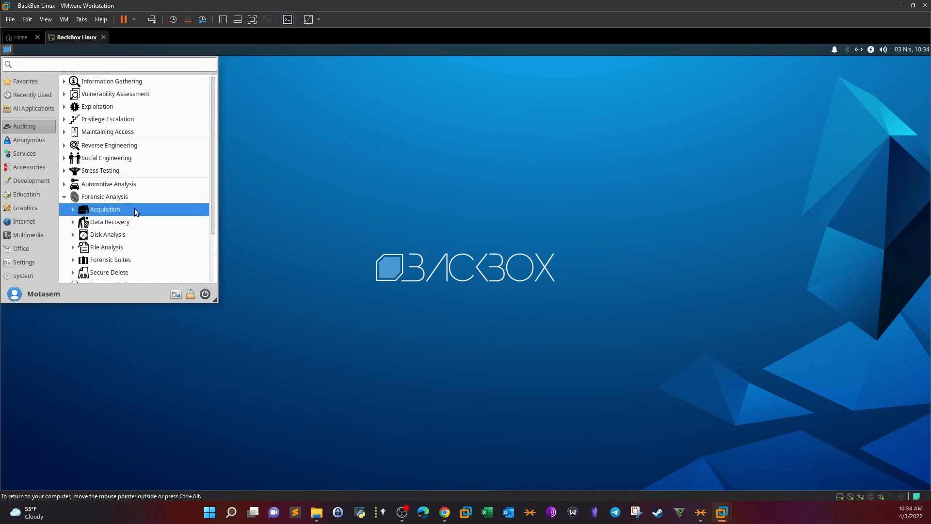
scroll(down, 3)
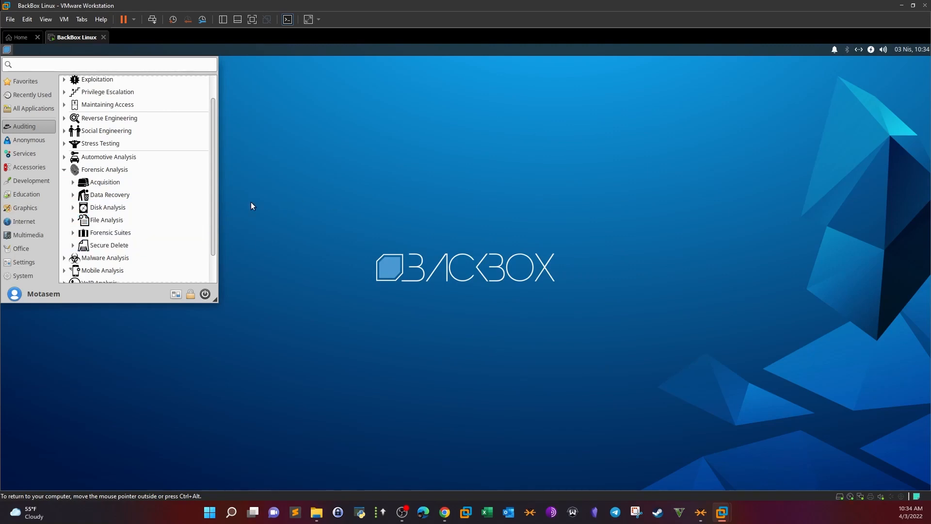
Expand Acquisition (dcfldd, ddrescue, Guymager) and Data Recovery (foremost, scalpel, testdisk).
click(104, 182)
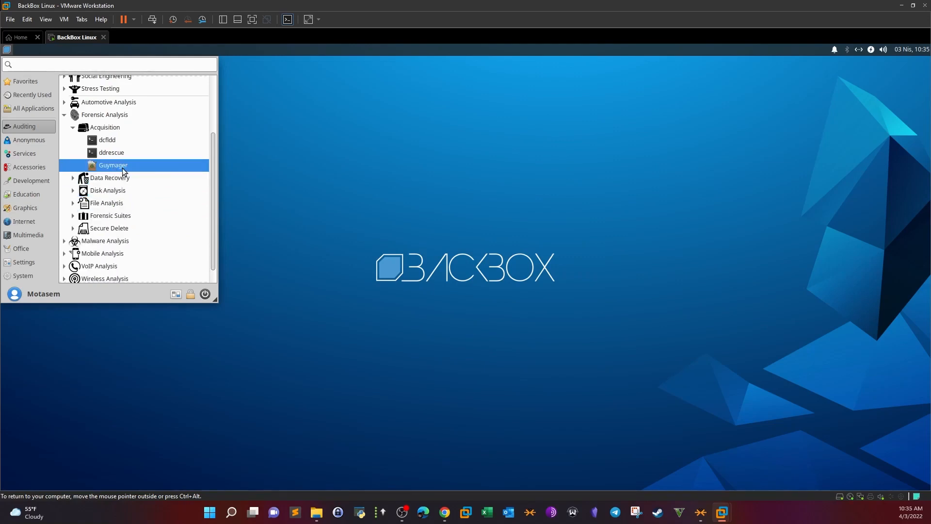
mouse_move(113, 165)
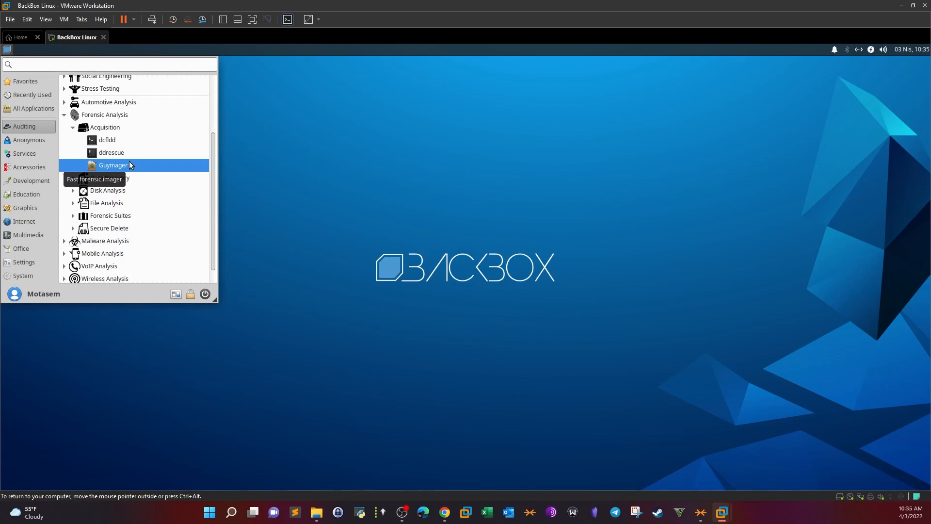
click(110, 177)
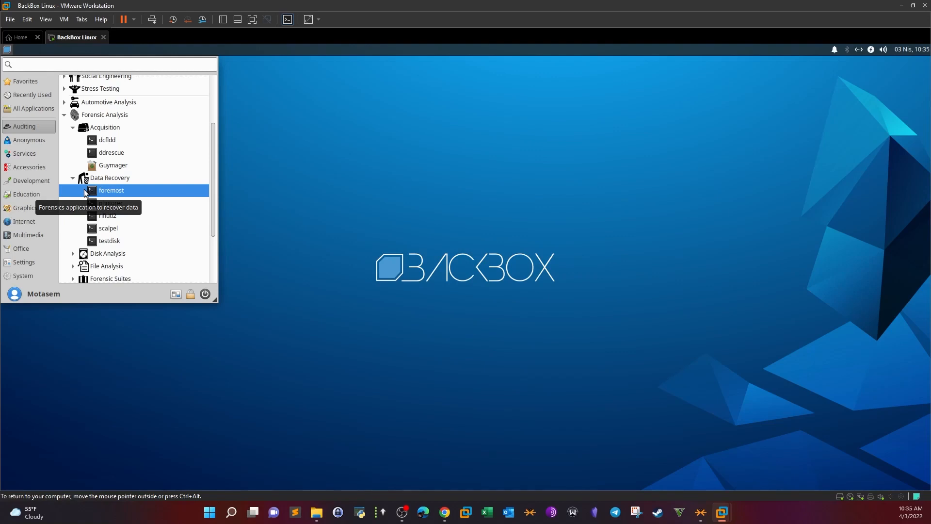
mouse_move(134, 215)
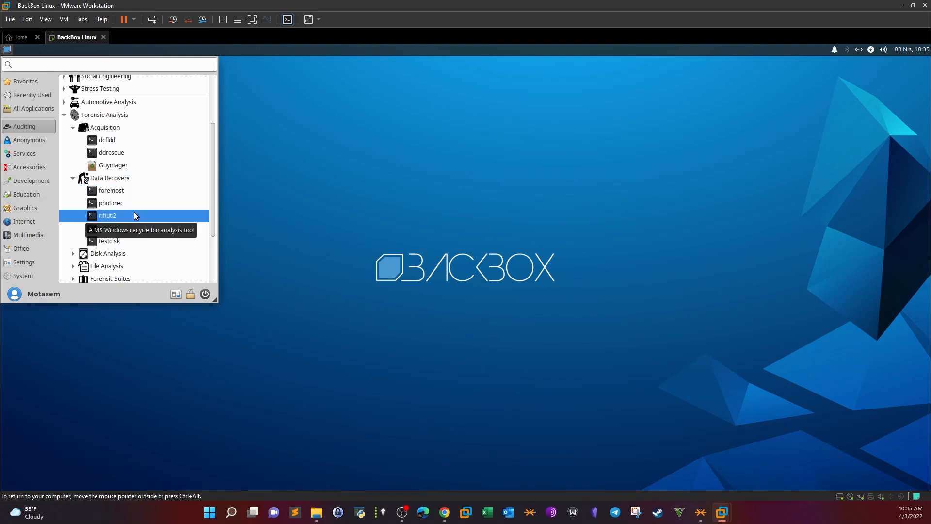
mouse_move(111, 202)
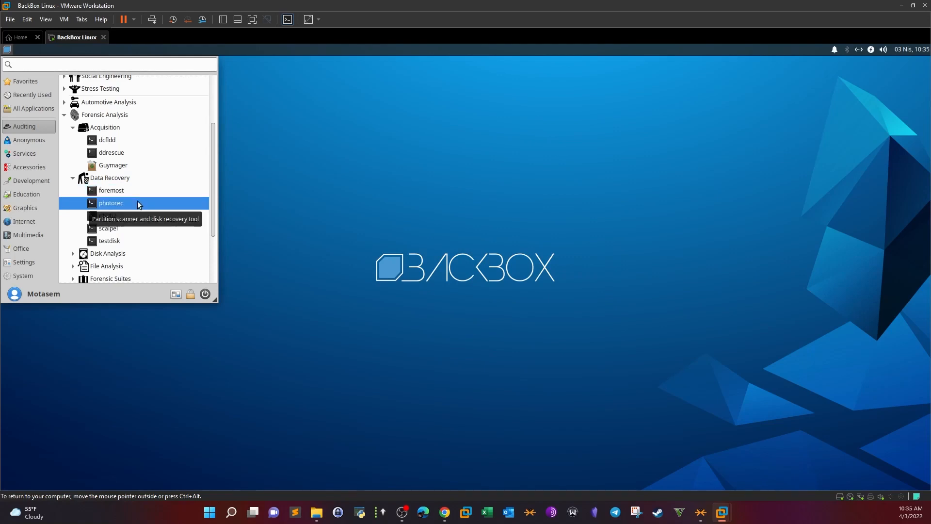
mouse_move(135, 215)
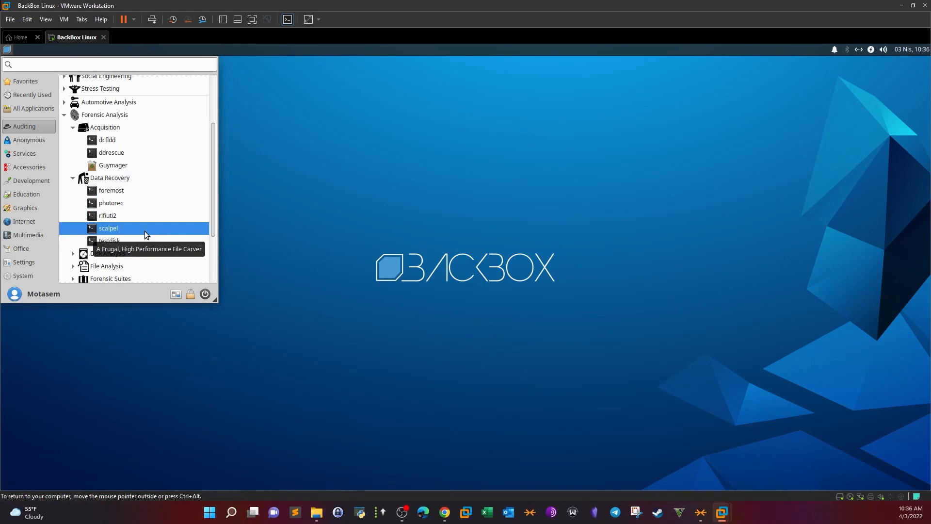
mouse_move(109, 240)
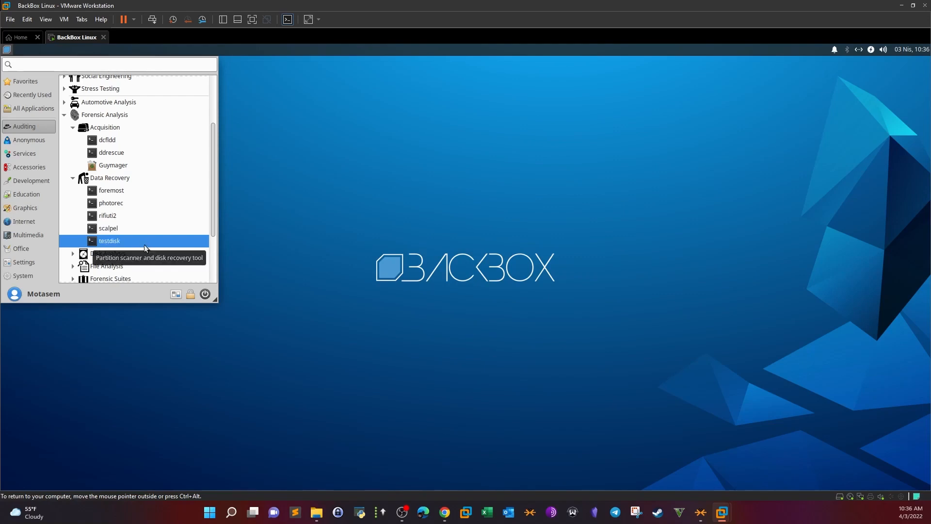
mouse_move(380, 225)
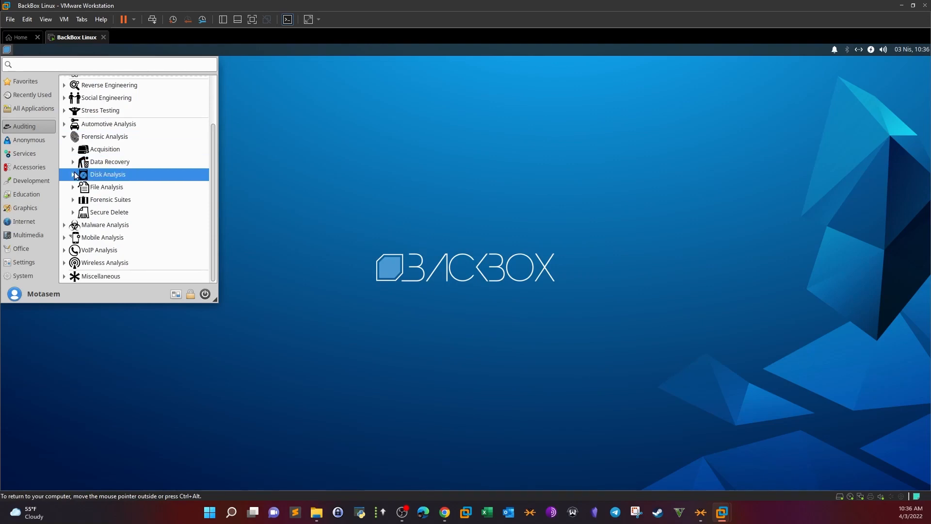
Expand Disk Analysis, File Analysis and Forensic Suites, then fold Forensic Analysis.
click(107, 174)
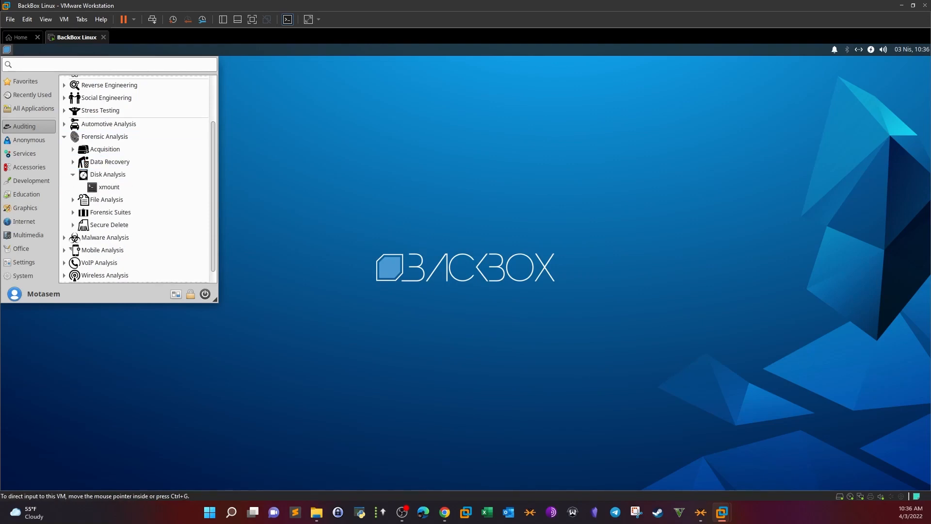
click(106, 198)
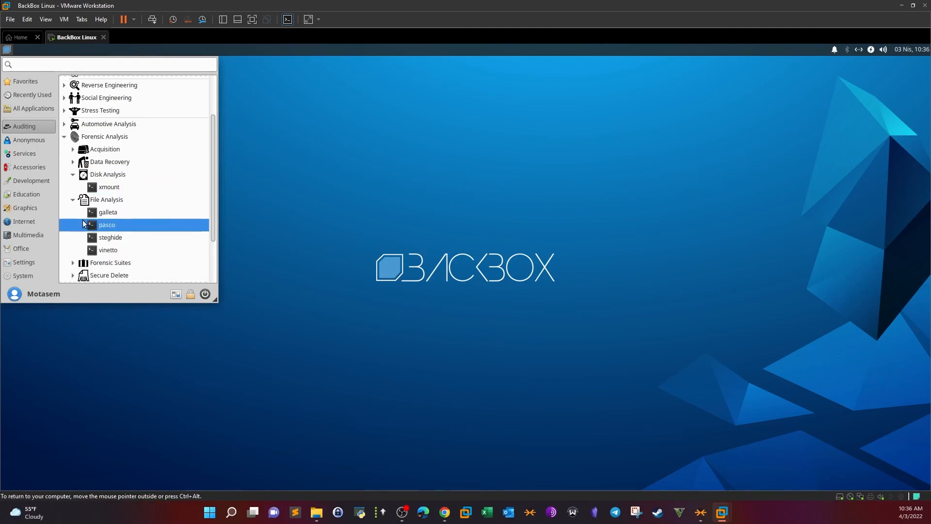
mouse_move(106, 225)
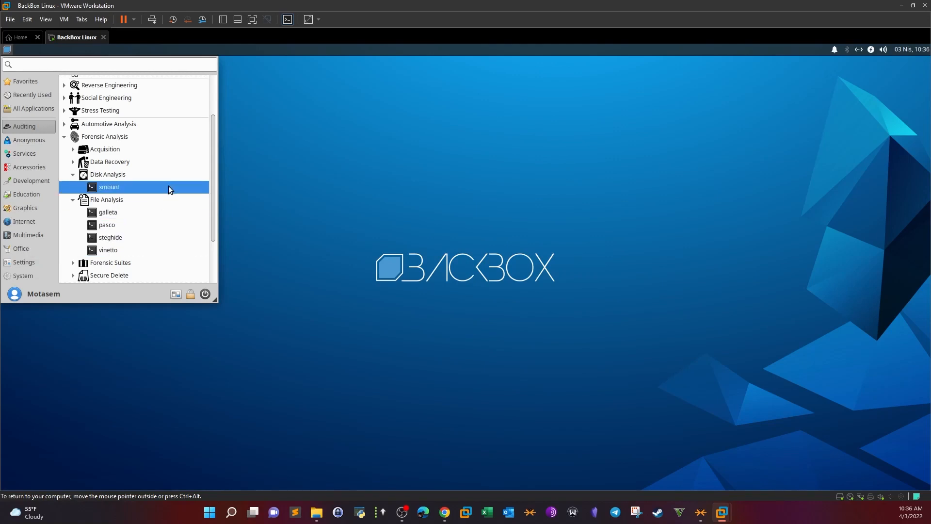
mouse_move(109, 249)
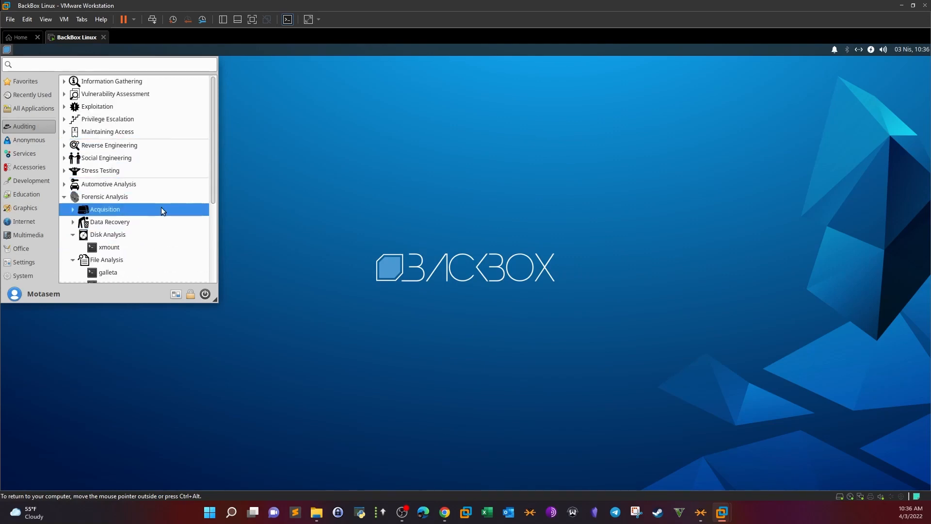
scroll(down, 3)
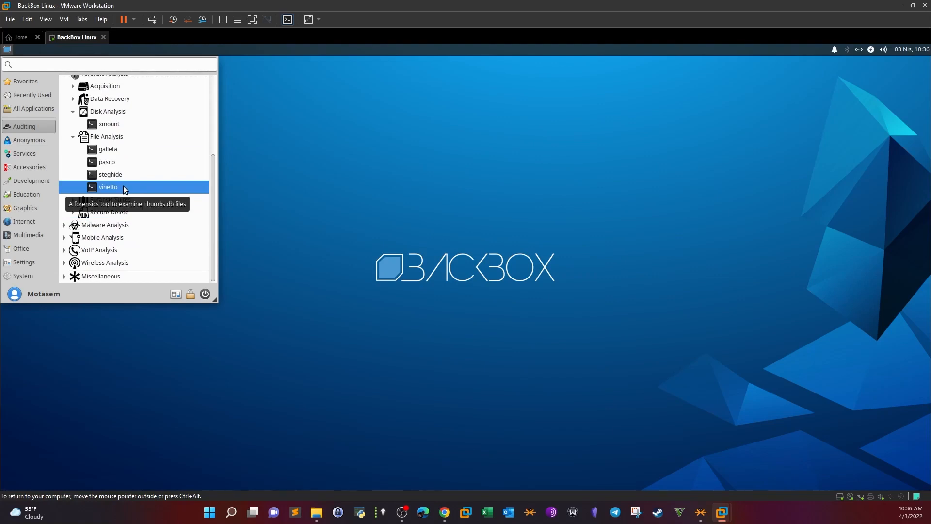
click(110, 199)
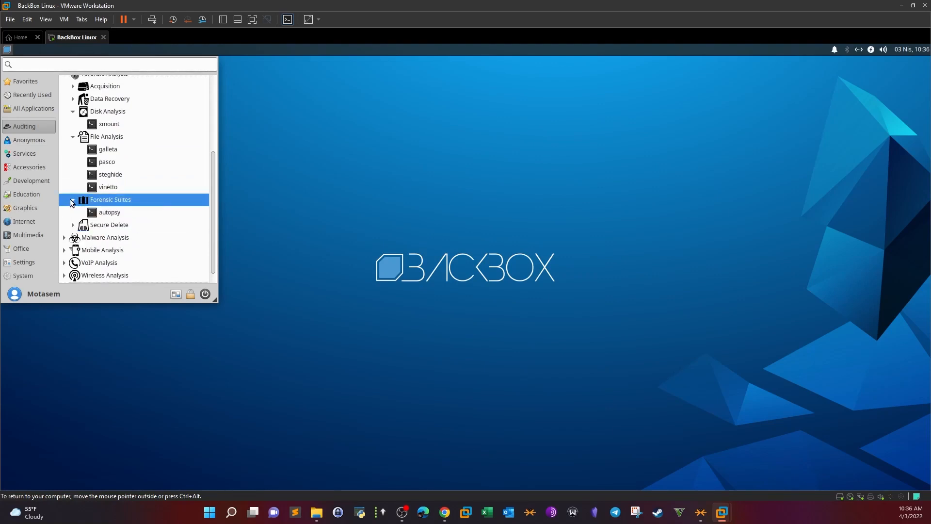
mouse_move(109, 212)
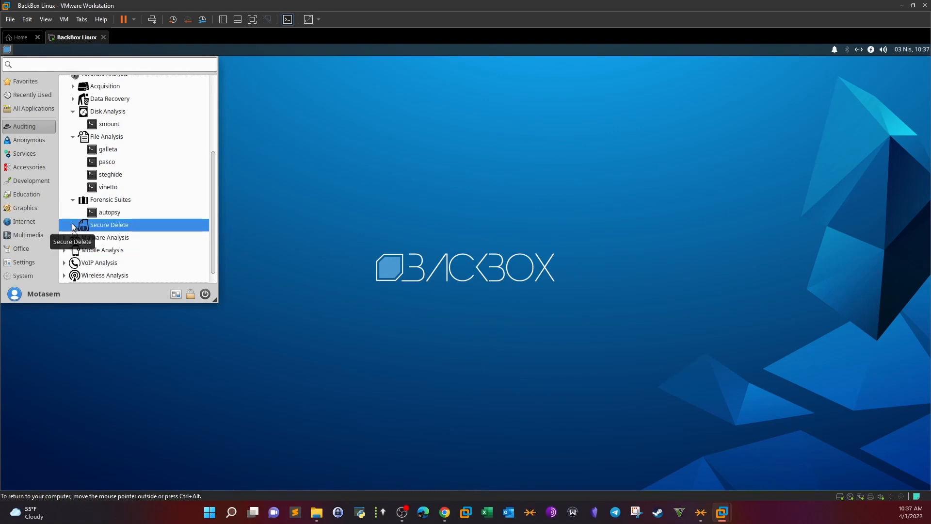
click(109, 225)
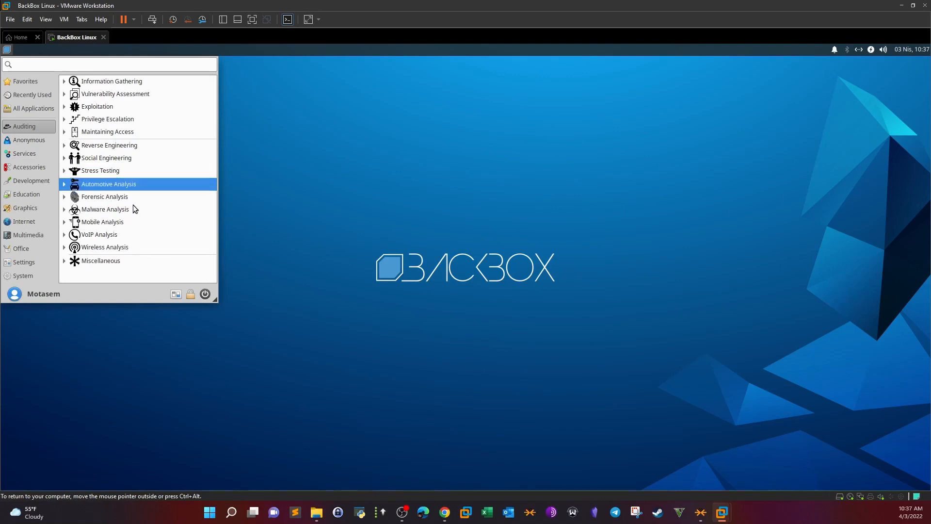
mouse_move(762, 215)
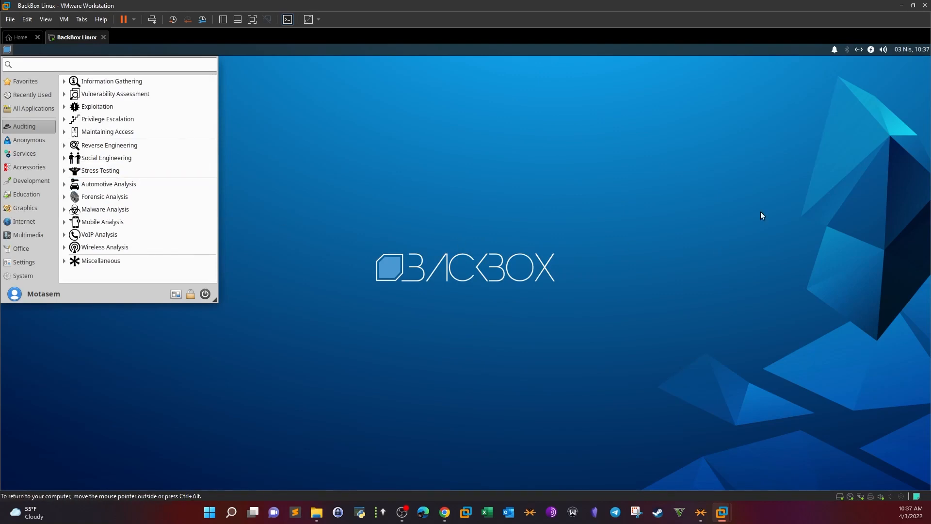
mouse_move(105, 209)
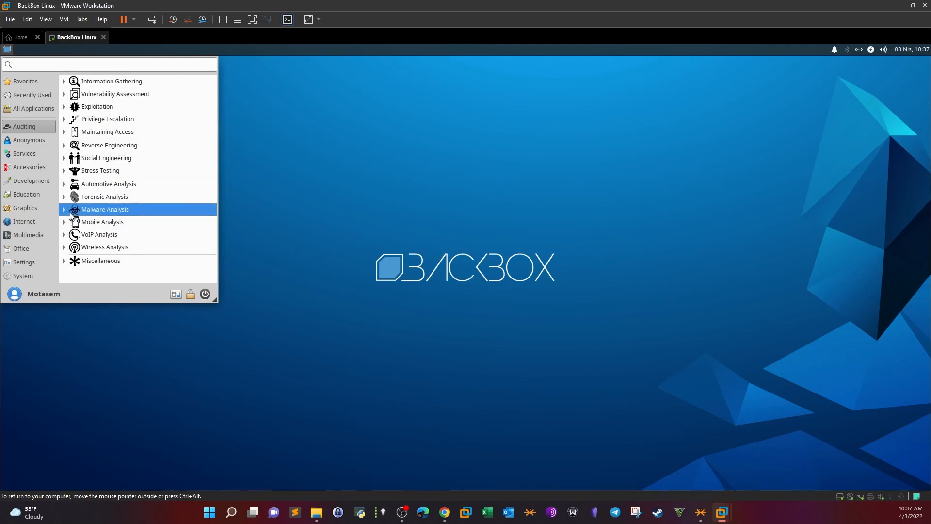
Expand Malware Analysis > Executable to show yara, then fold Malware Analysis.
click(105, 209)
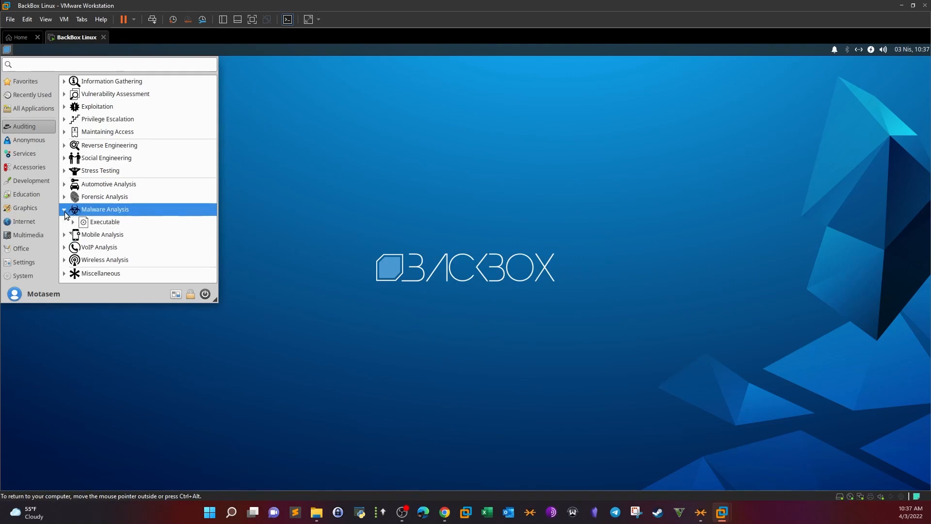
mouse_move(105, 222)
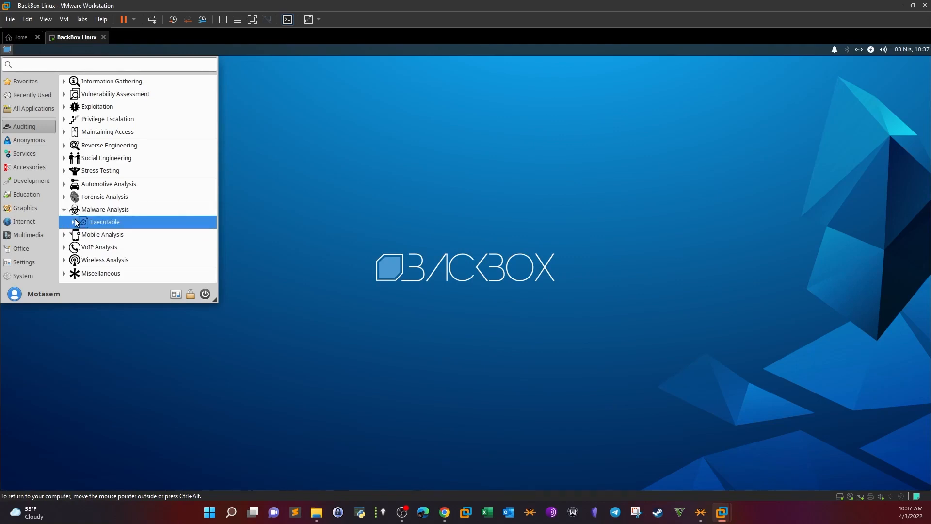
click(105, 221)
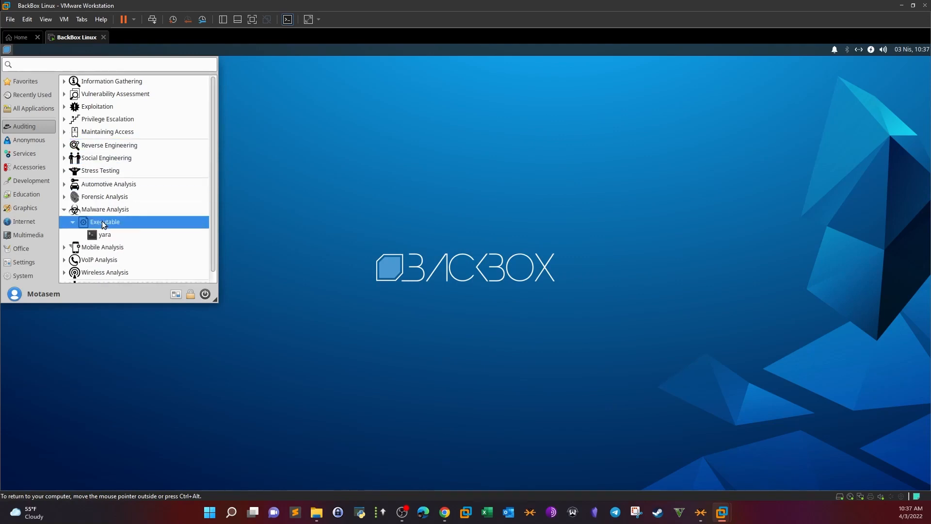
mouse_move(105, 222)
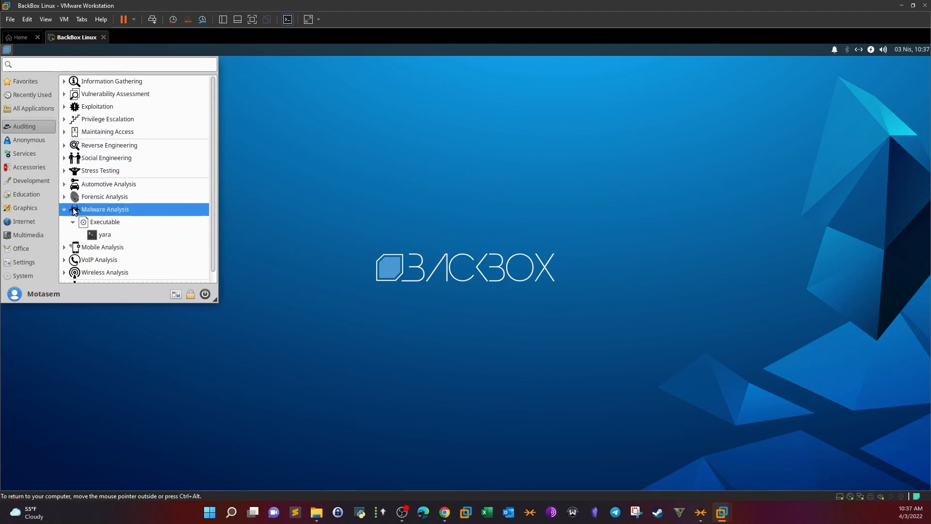
click(64, 209)
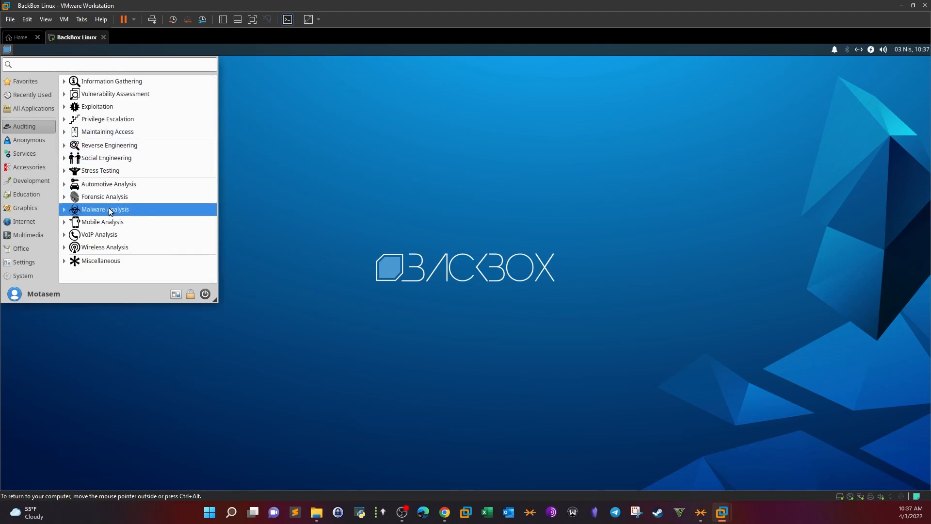
mouse_move(106, 209)
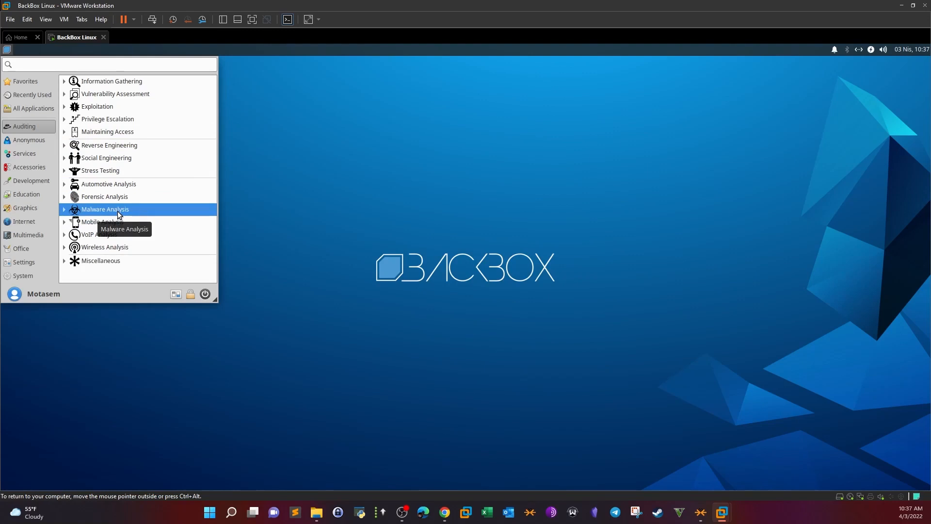
mouse_move(101, 221)
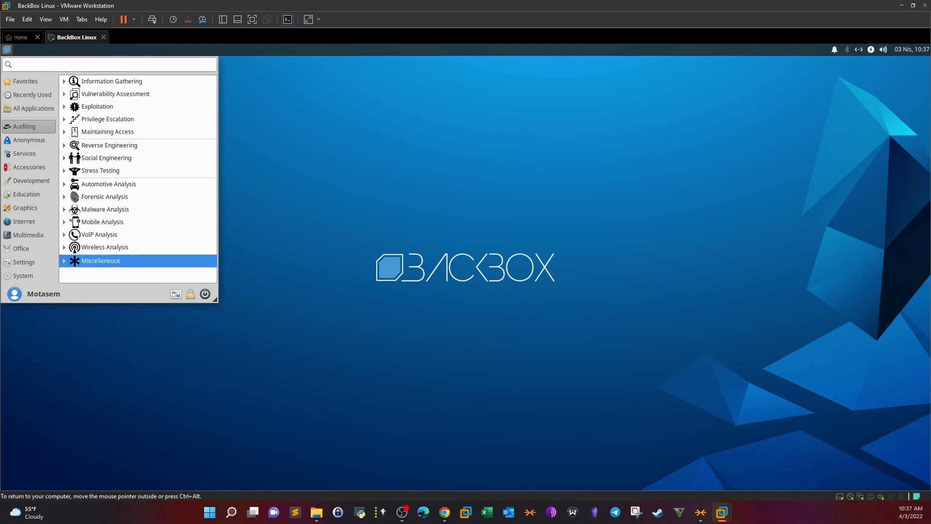
Expand the Mobile Analysis, Bluetooth, WiFi and WiFi Scanning groups to view their tools.
click(98, 234)
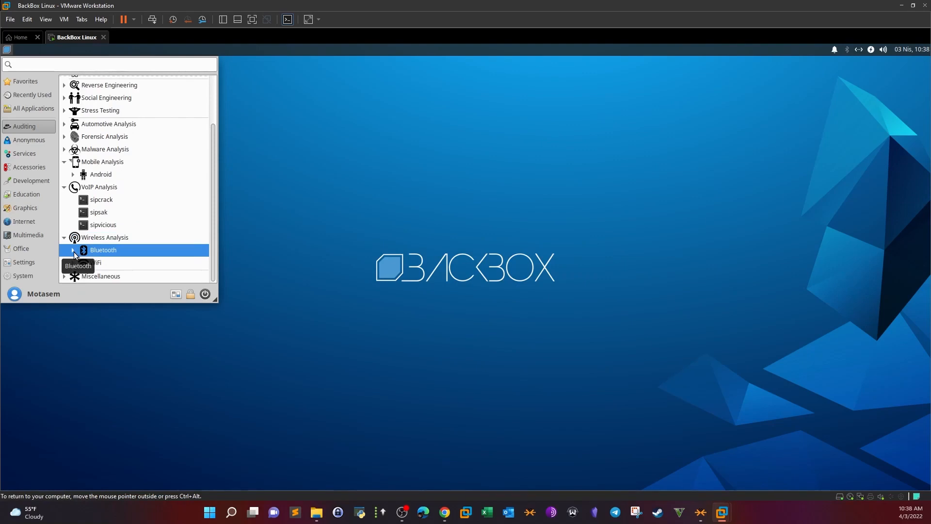
click(103, 249)
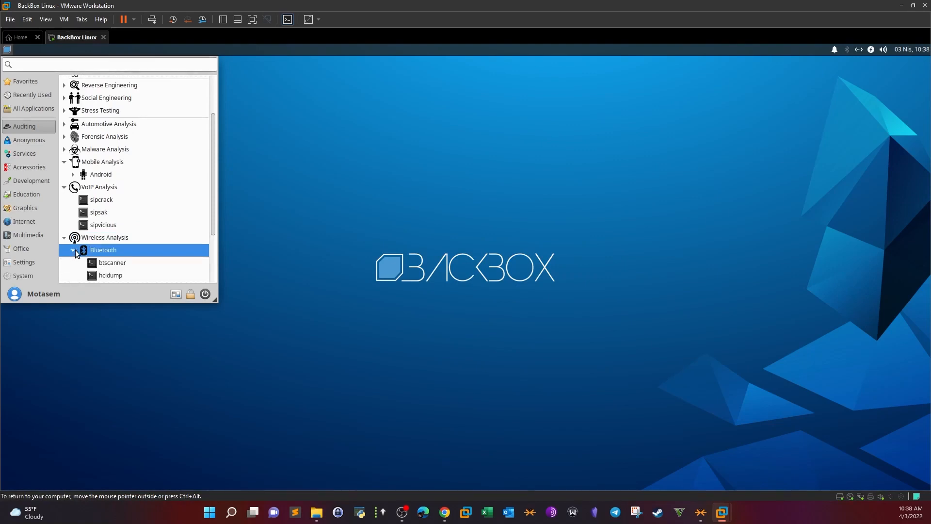
click(103, 249)
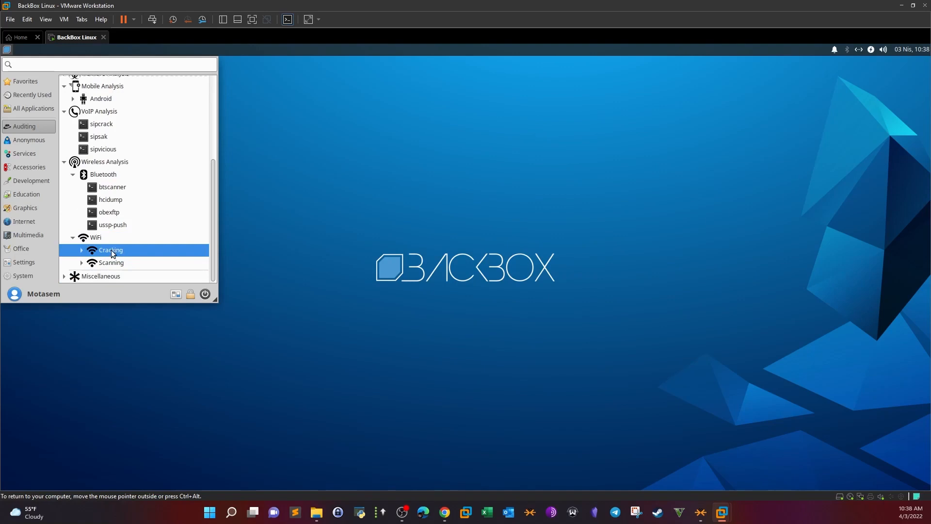
mouse_move(92, 260)
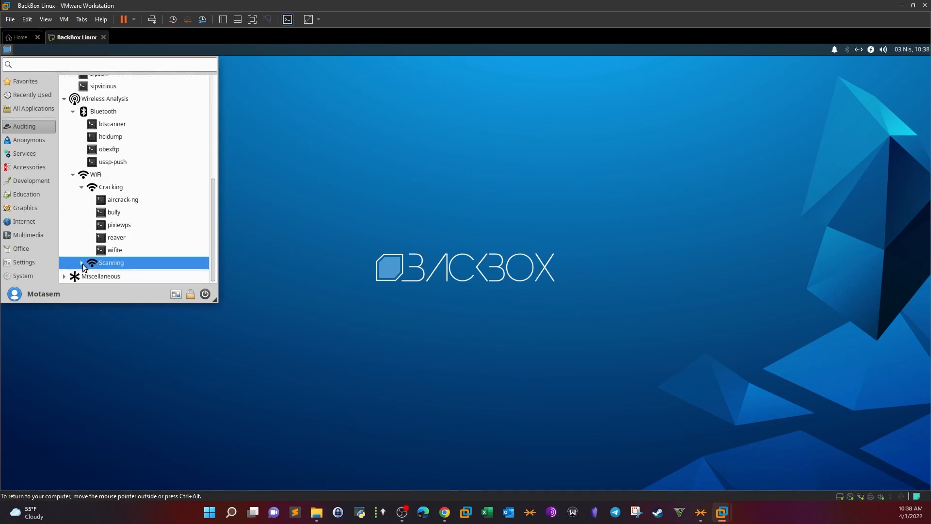
click(110, 263)
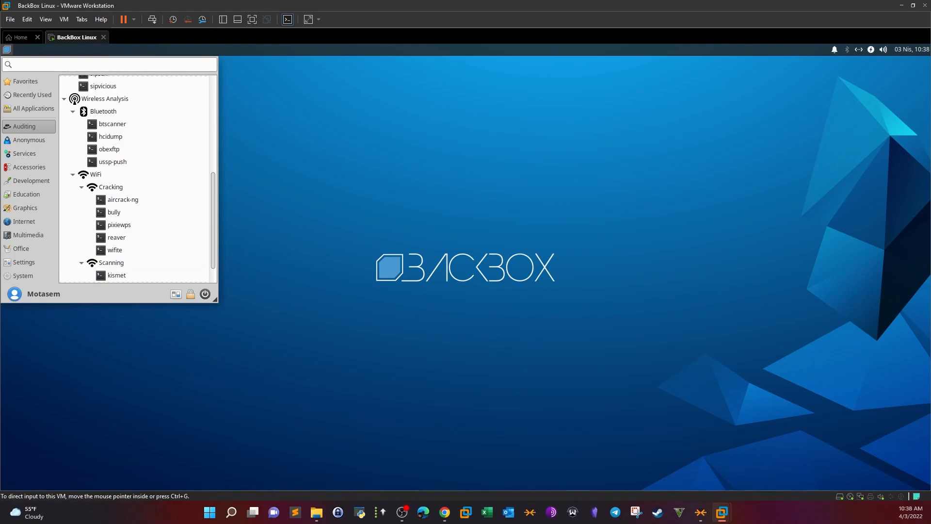
mouse_move(122, 199)
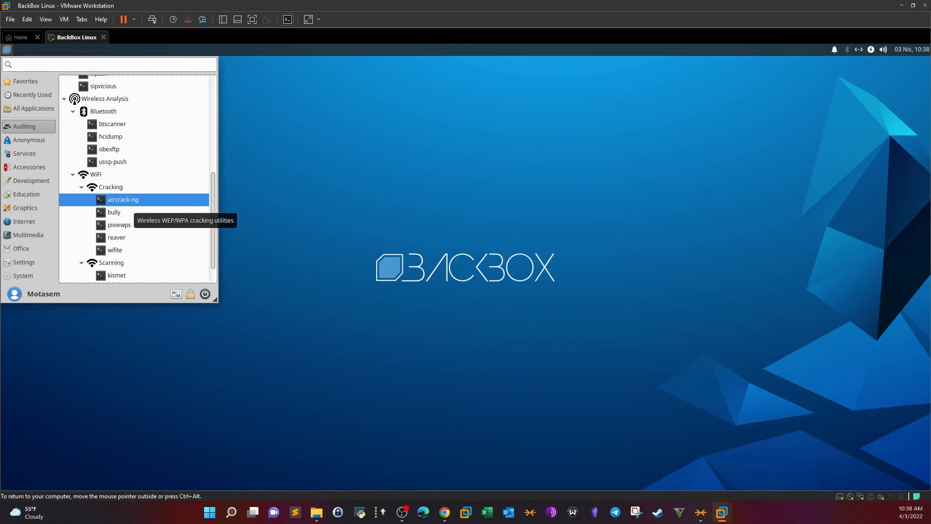
mouse_move(145, 202)
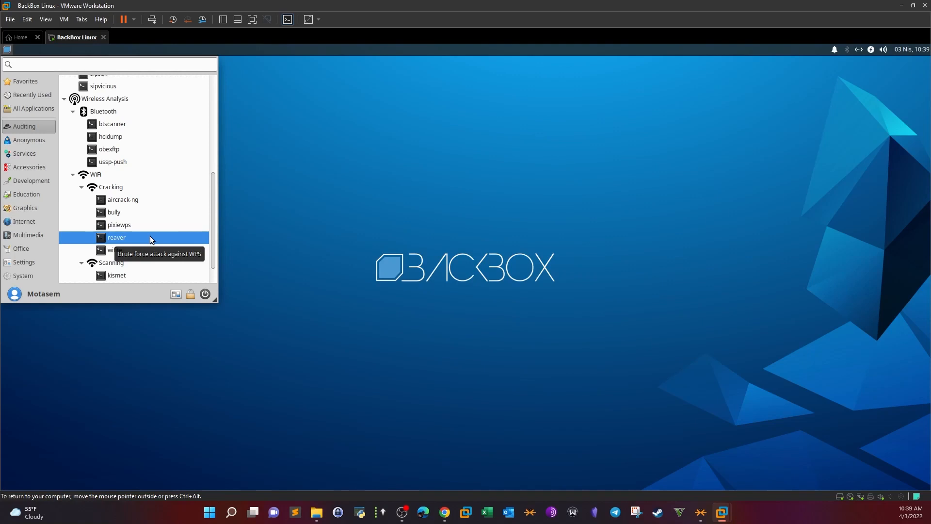
mouse_move(118, 225)
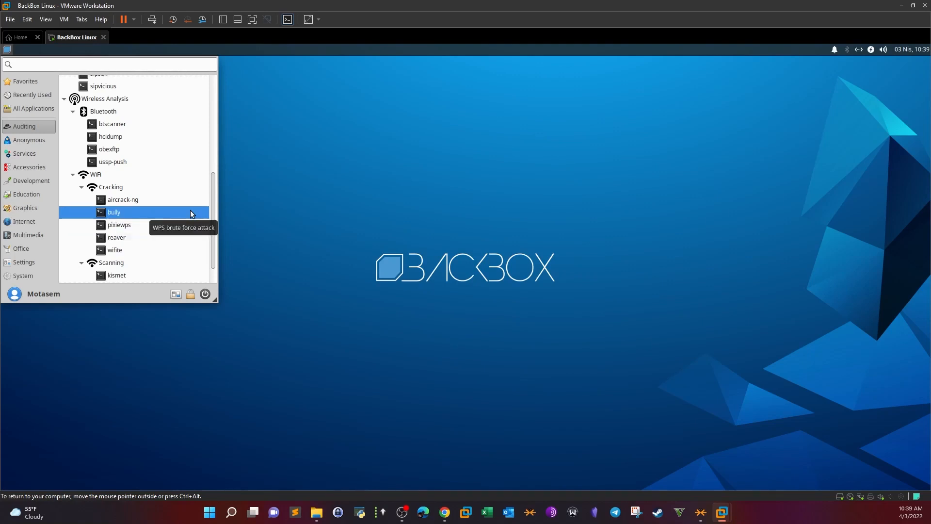
mouse_move(166, 250)
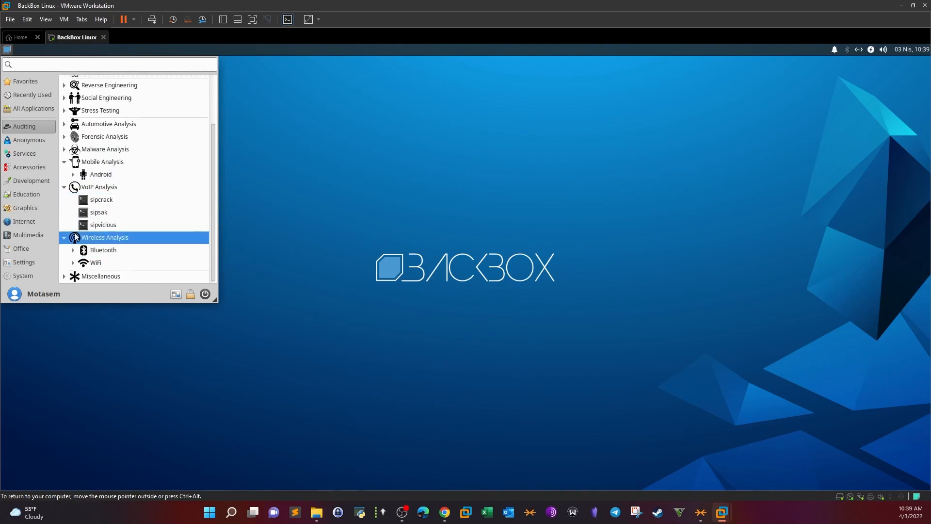
Expand WiFi Scanning to show kismet and wash, along with the WiFi Cracking tools.
click(93, 262)
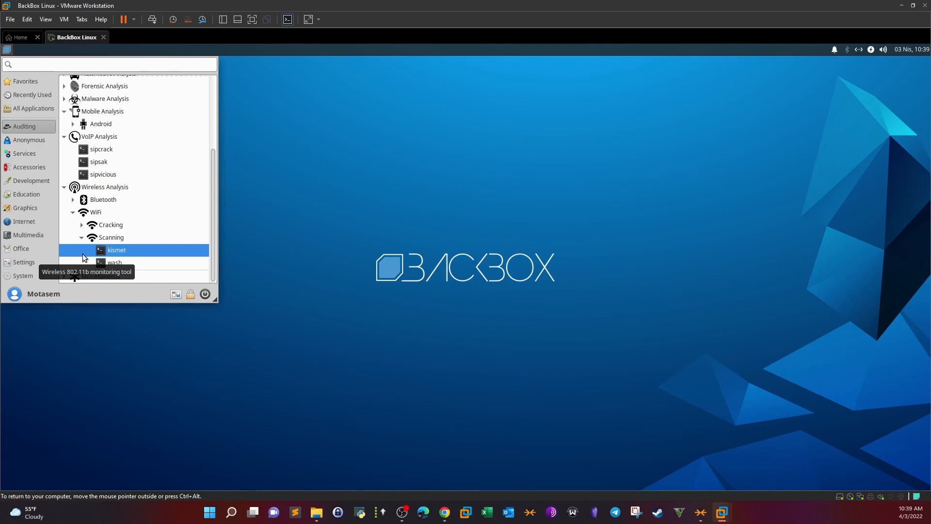
click(110, 237)
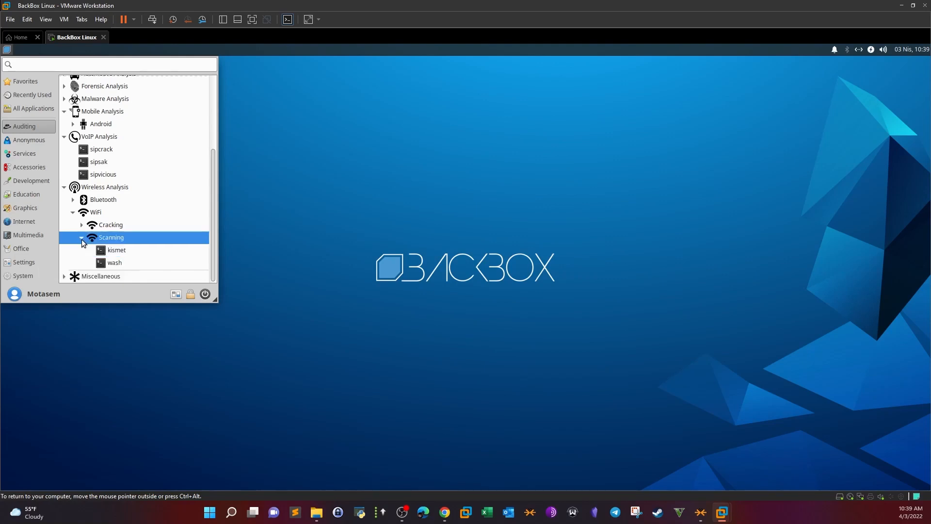
click(81, 225)
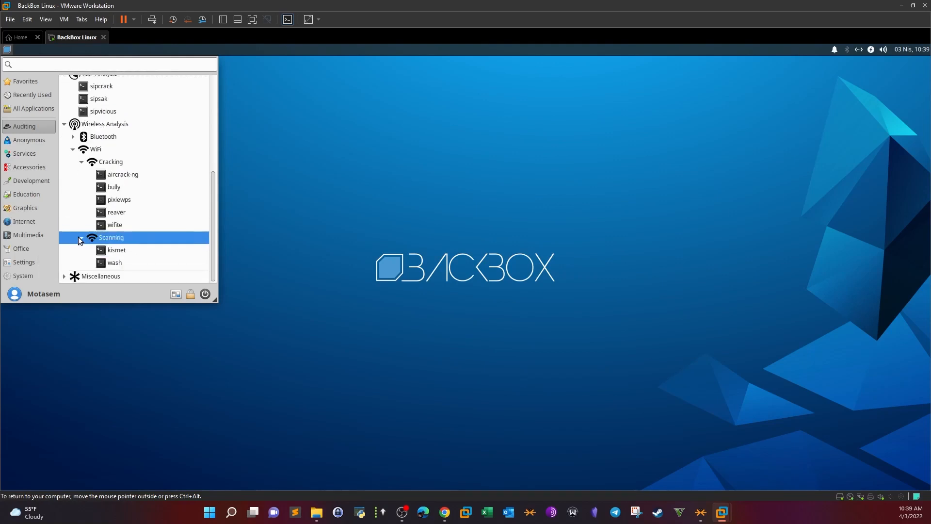
mouse_move(114, 186)
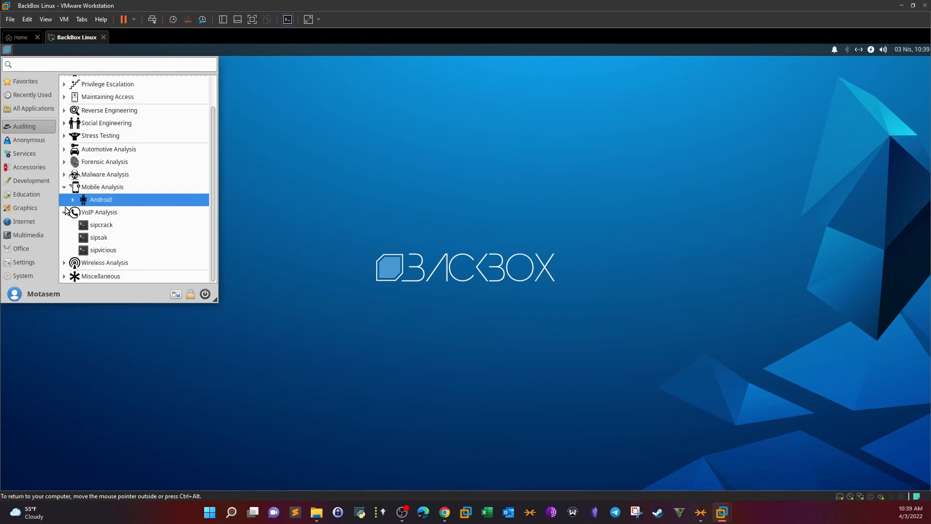
Expand the Miscellaneous category to show hping3, nping, scapy and thc-ipv6.
click(100, 276)
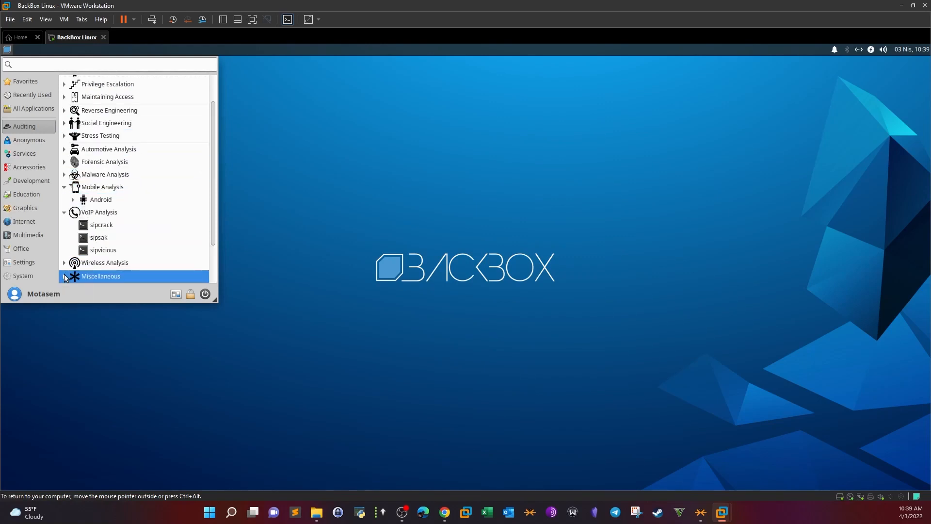
click(101, 276)
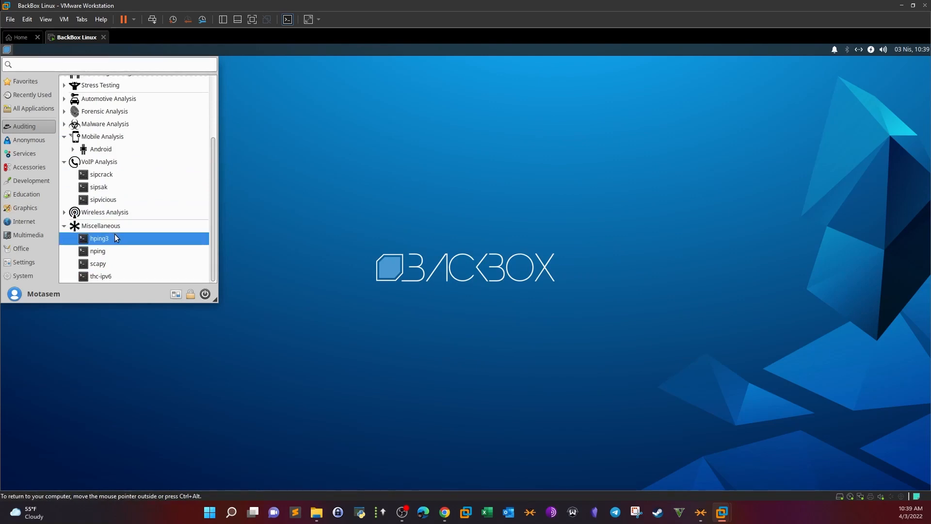
mouse_move(117, 241)
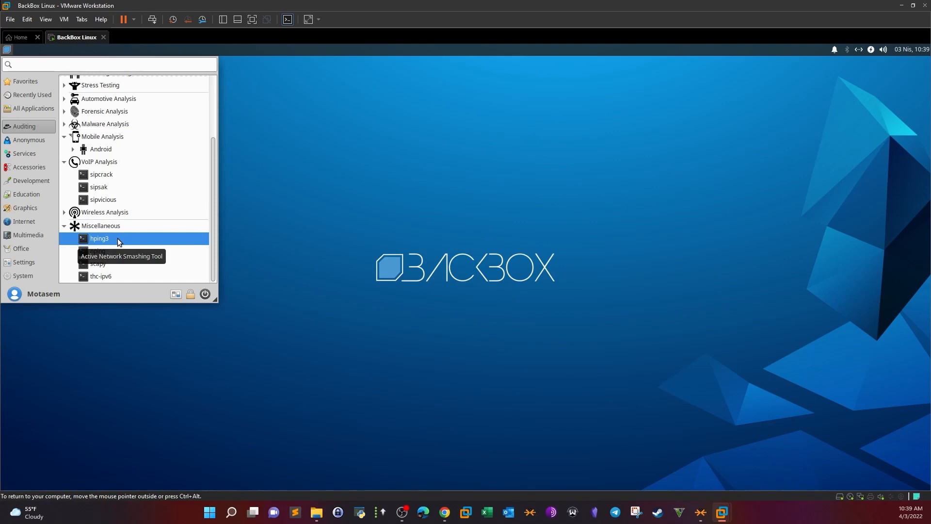
mouse_move(124, 245)
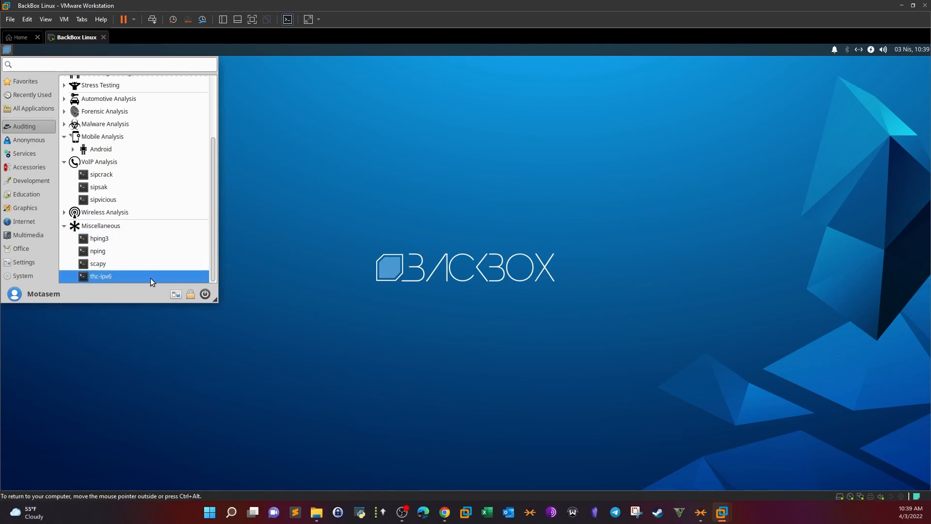
mouse_move(146, 279)
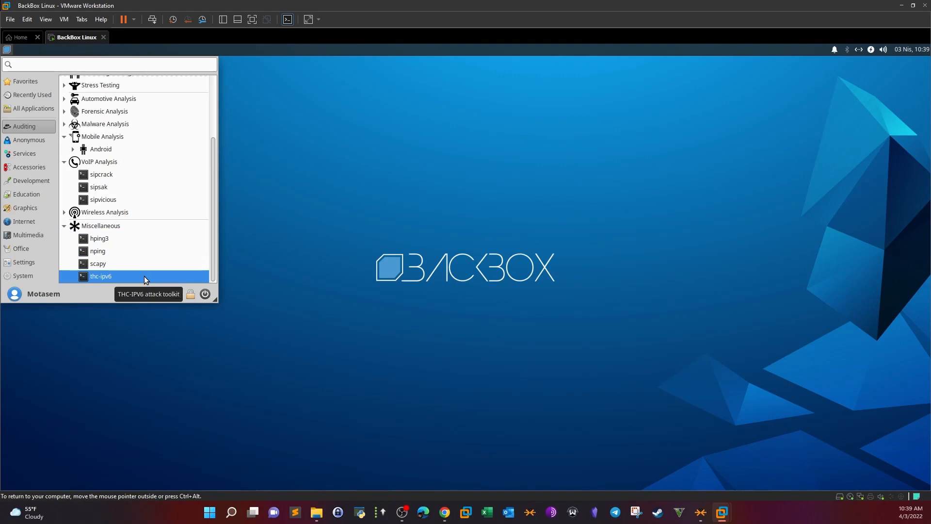